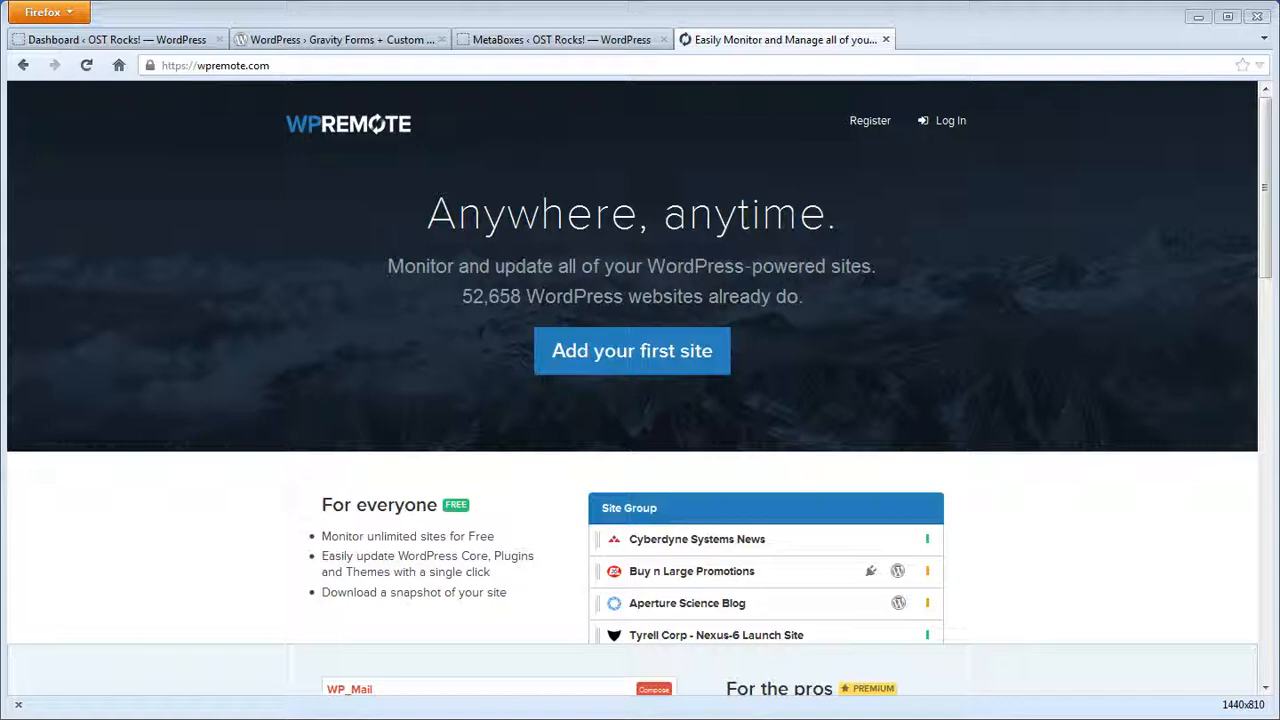
Go full-screen, scroll through the homepage's features and pricing, then head to Log In.
key(F11)
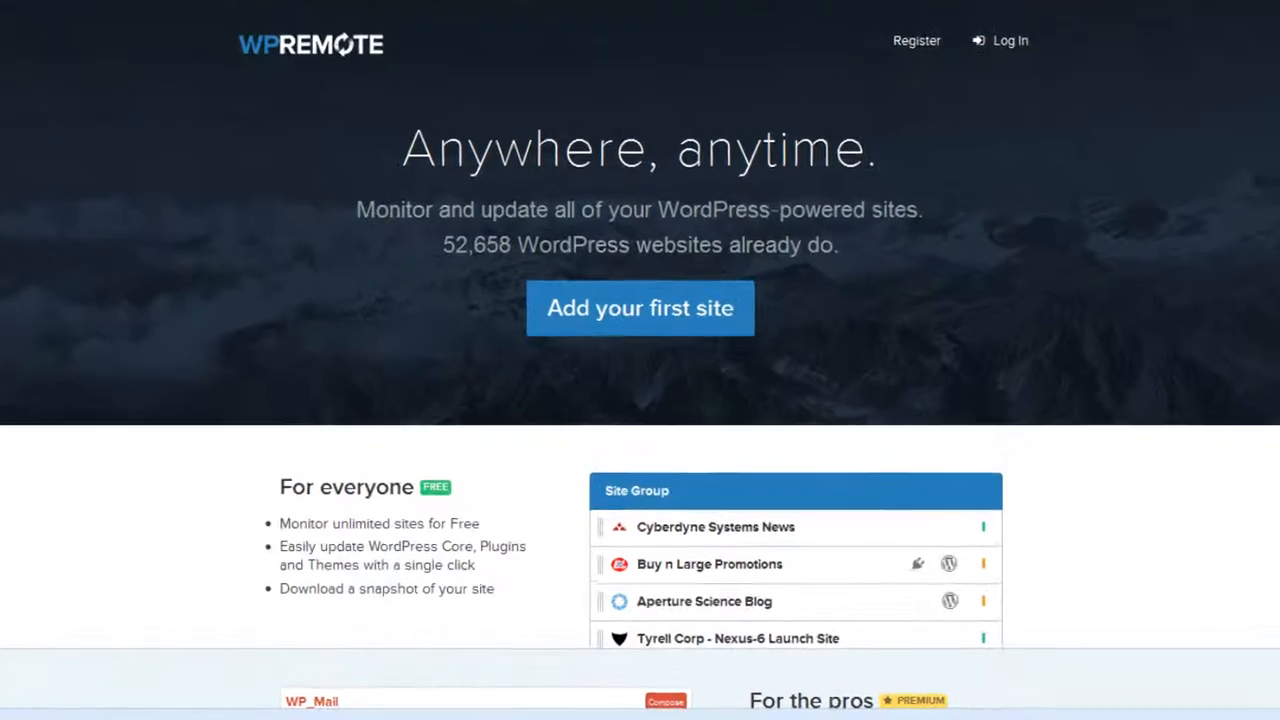
scroll(up, 3)
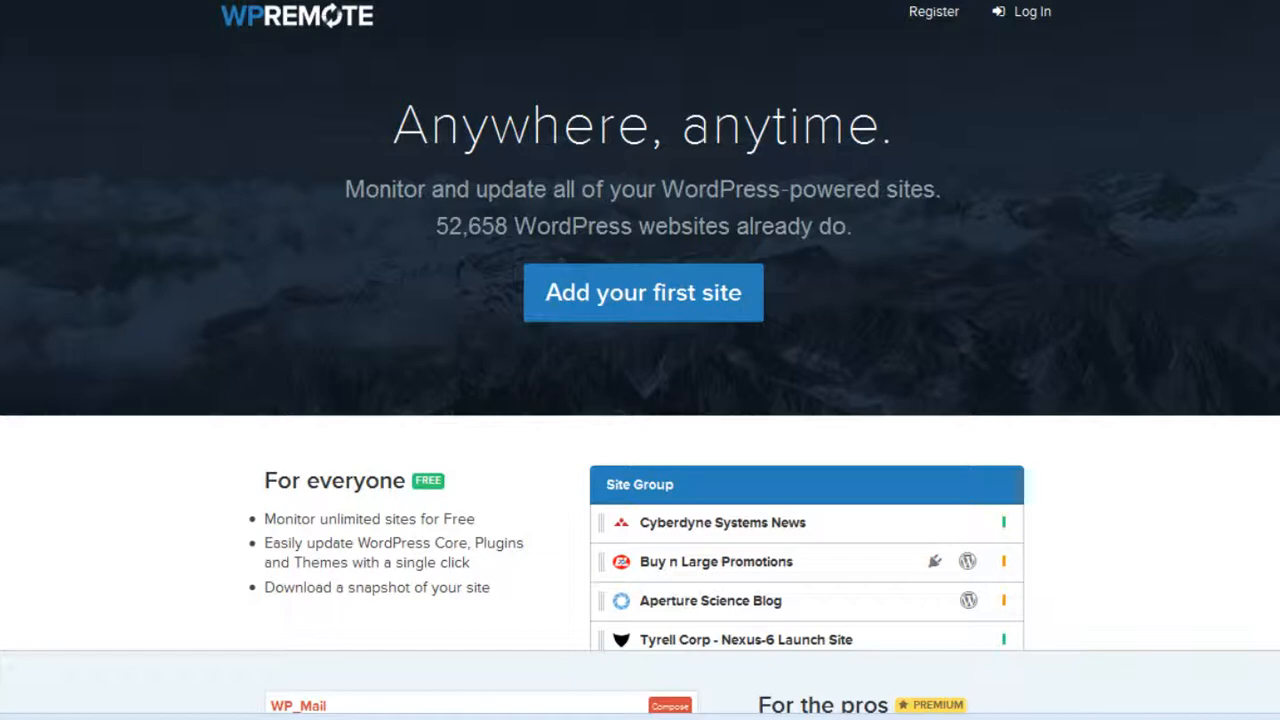
scroll(down, 3)
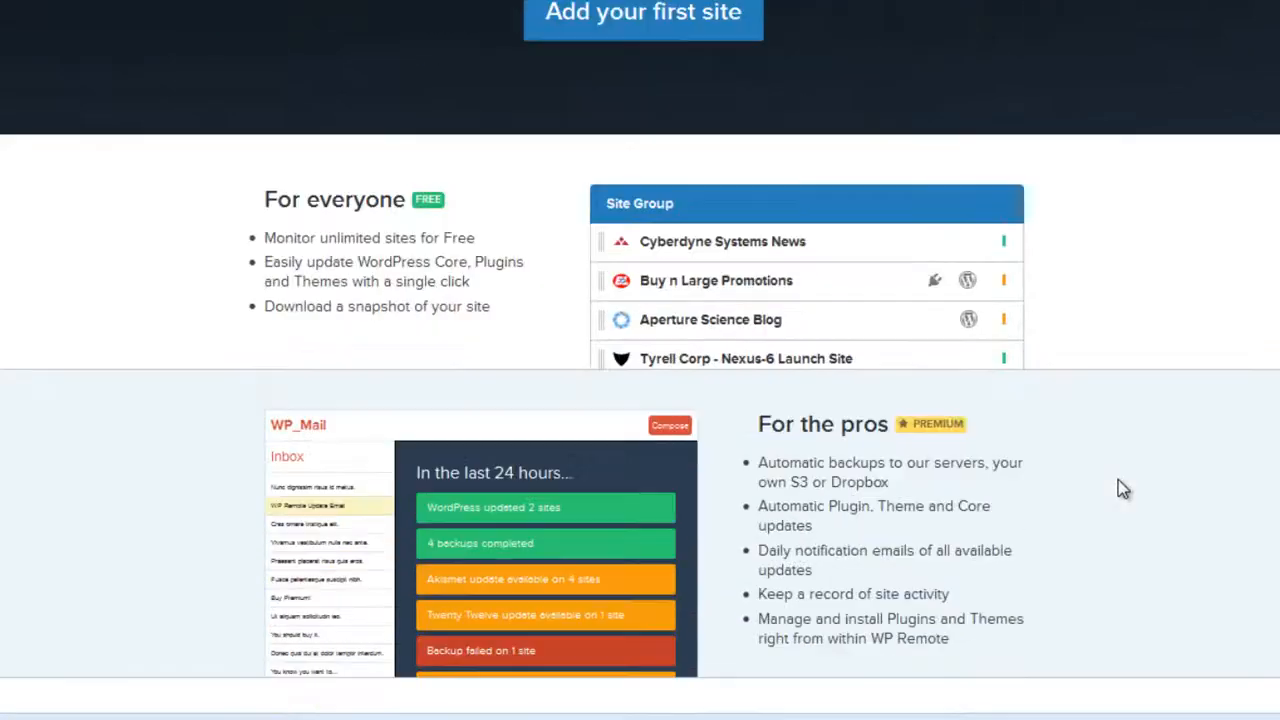
scroll(down, 3)
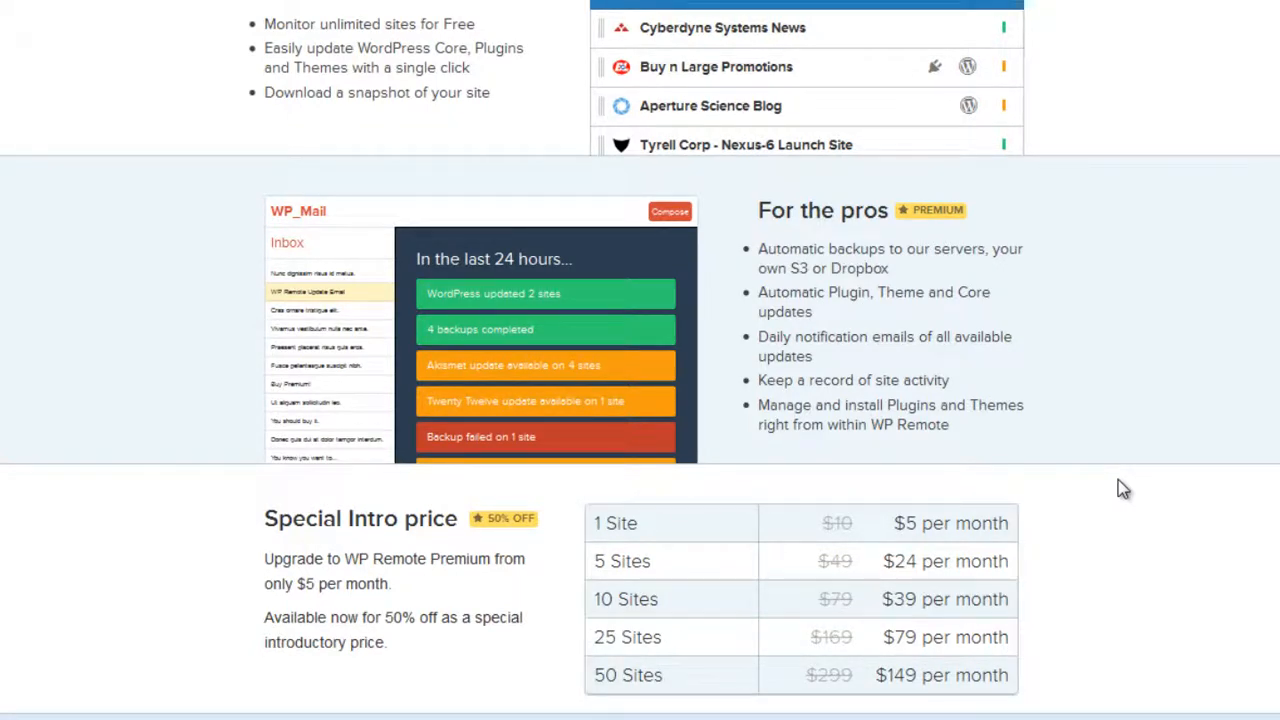
click(1020, 14)
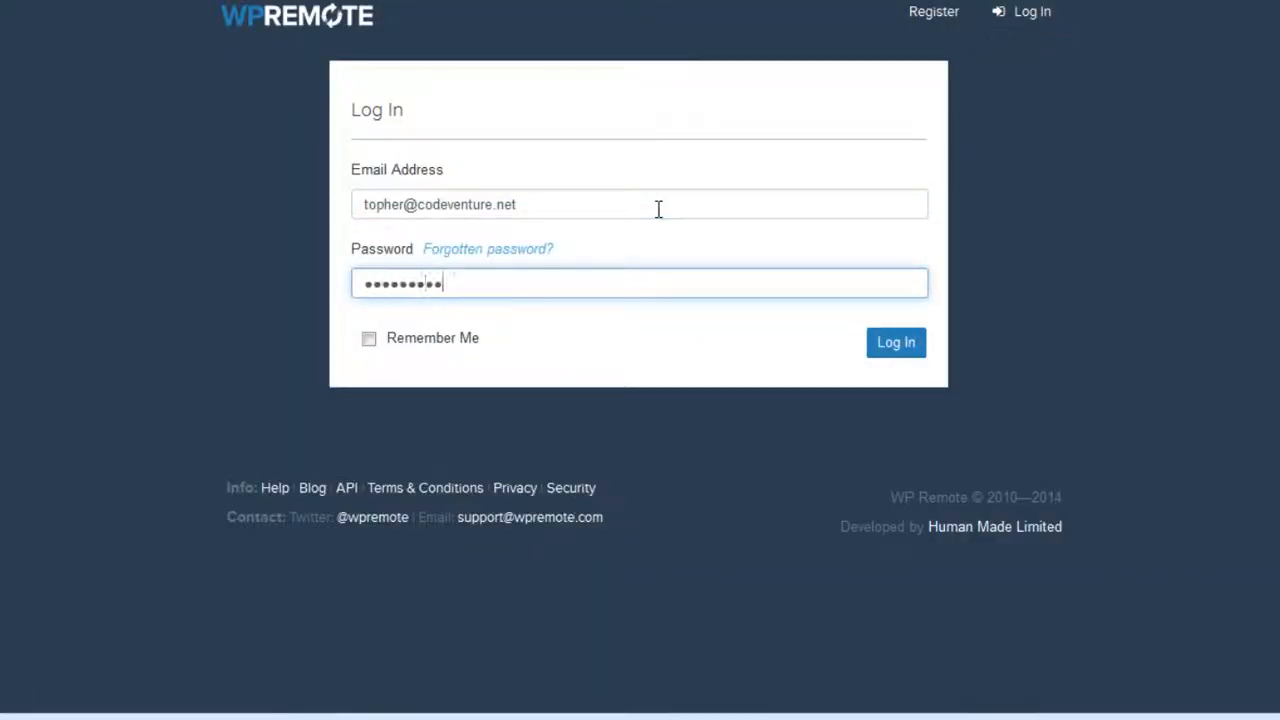
Log in to the dashboard and dismiss the gear menu's add-site options.
click(896, 342)
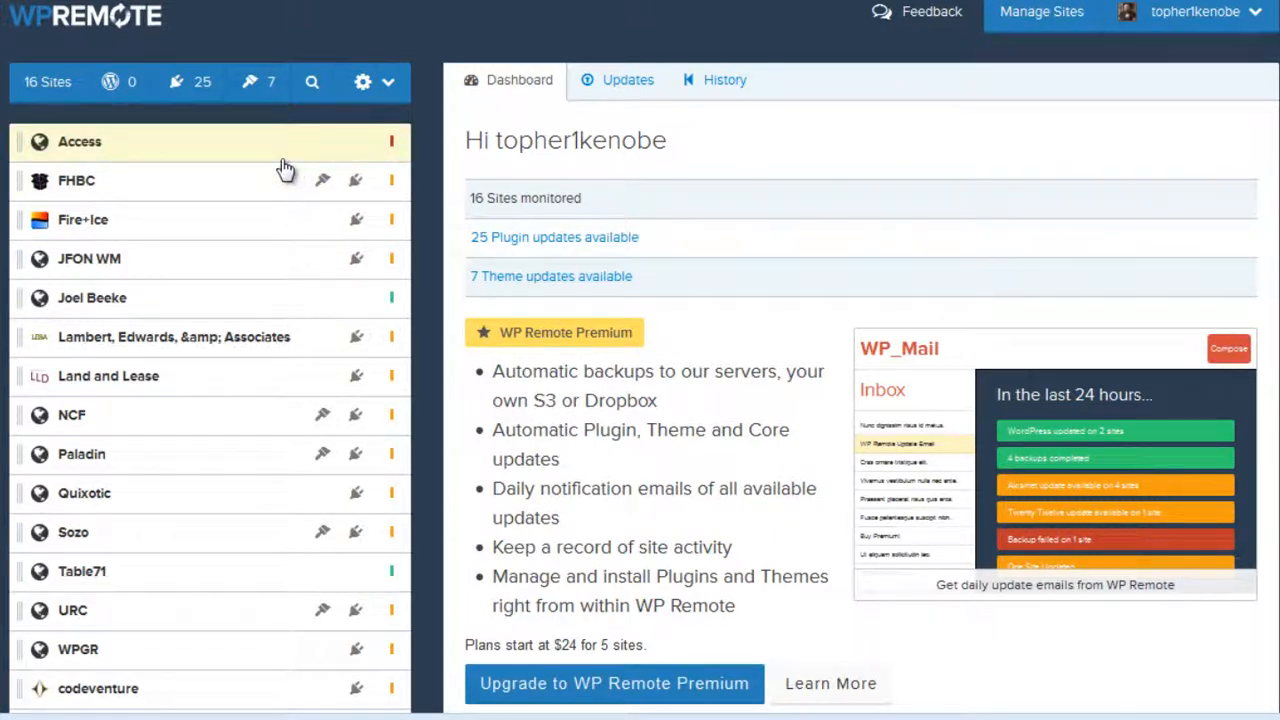
mouse_move(110, 236)
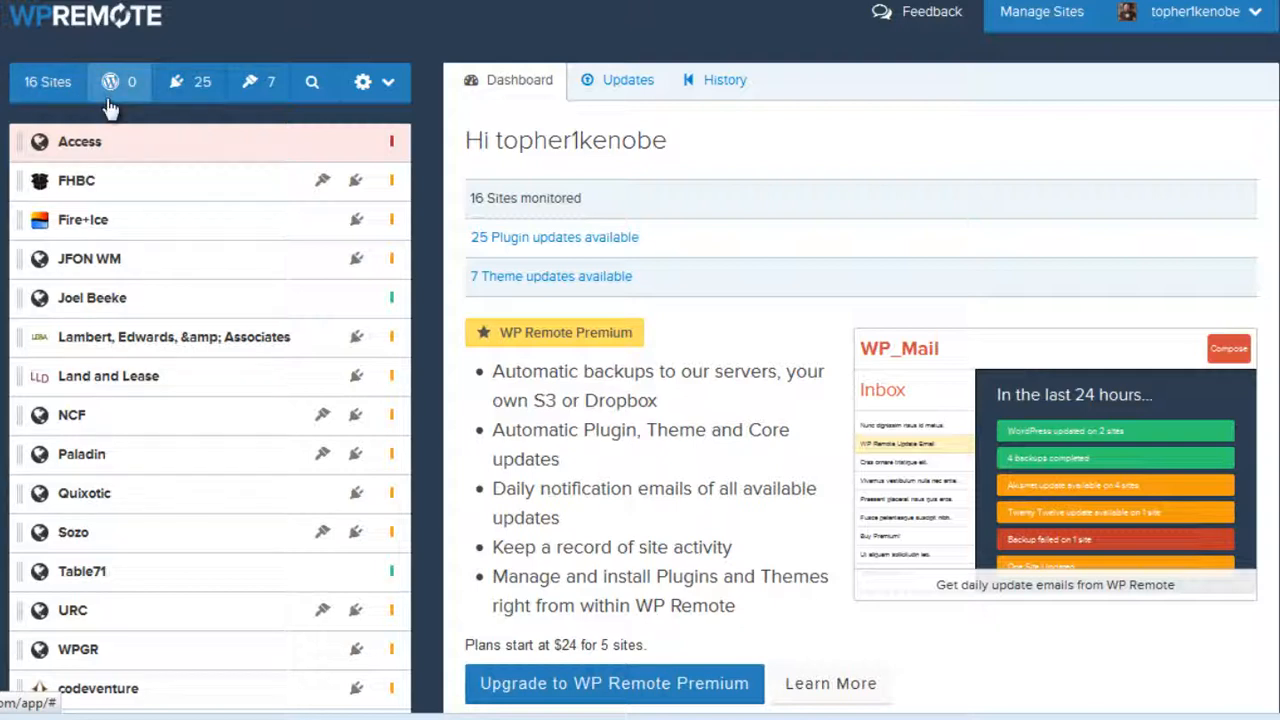
mouse_move(176, 82)
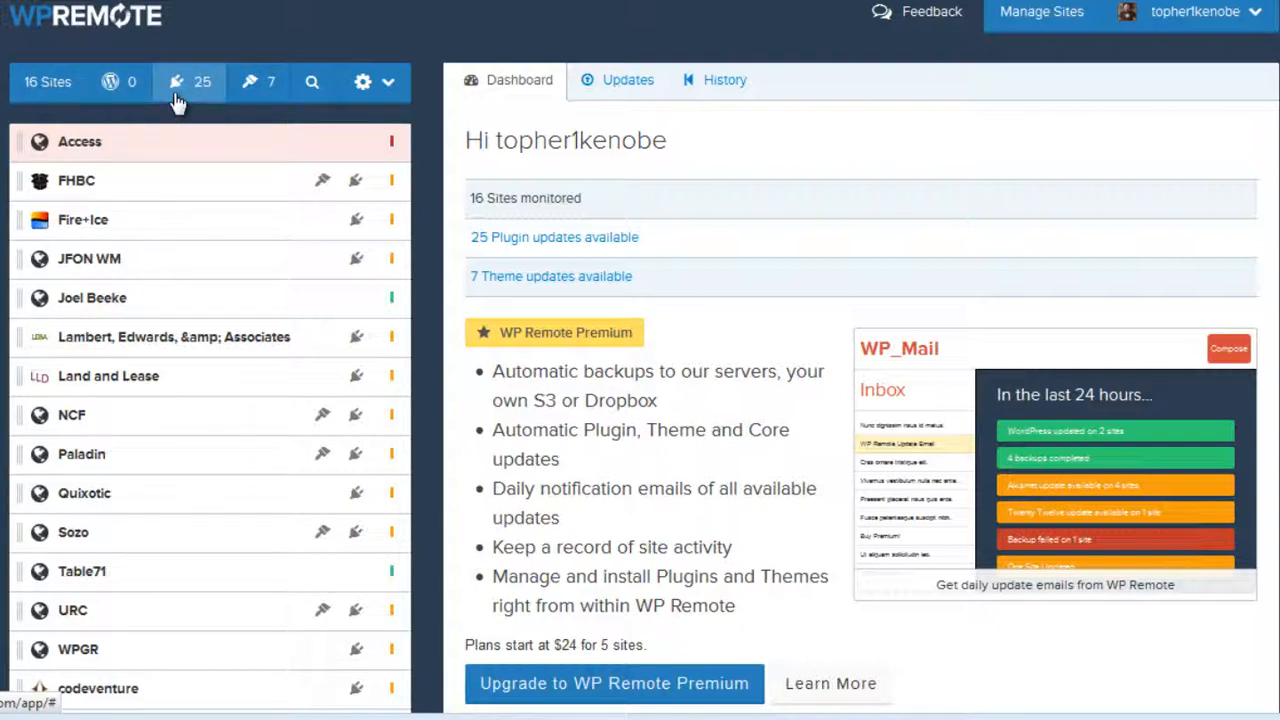
mouse_move(258, 82)
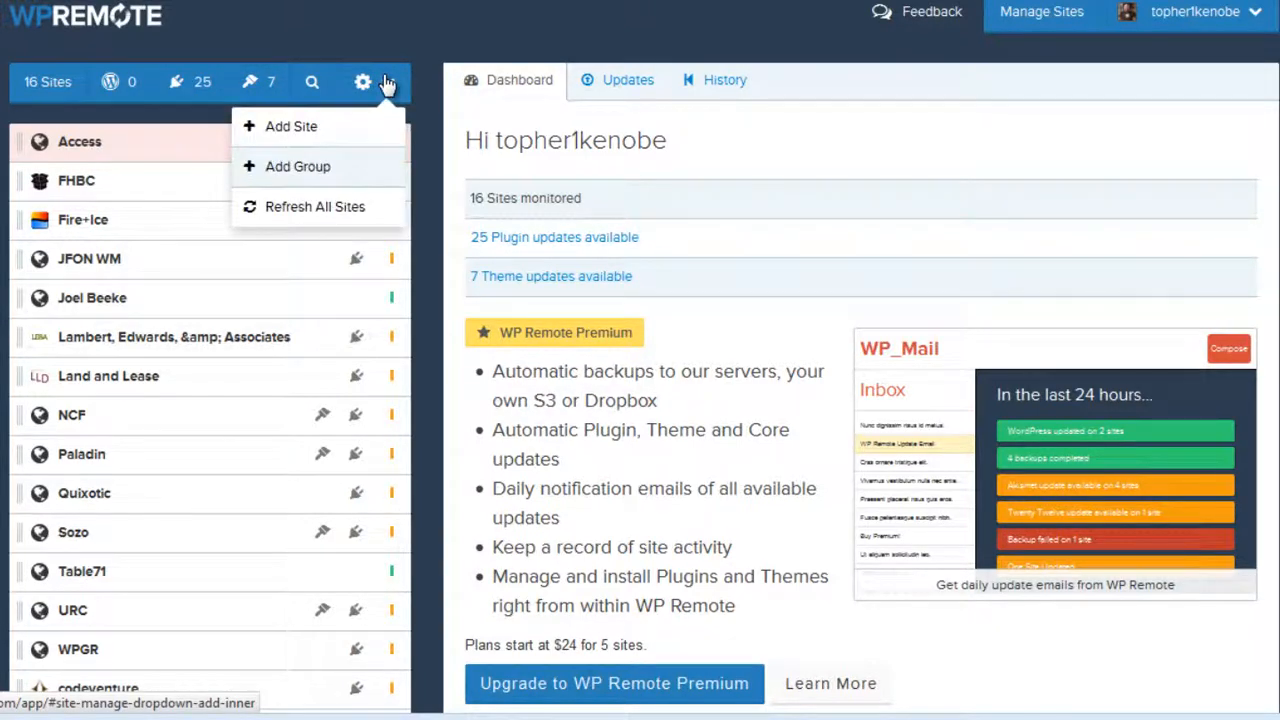
click(364, 82)
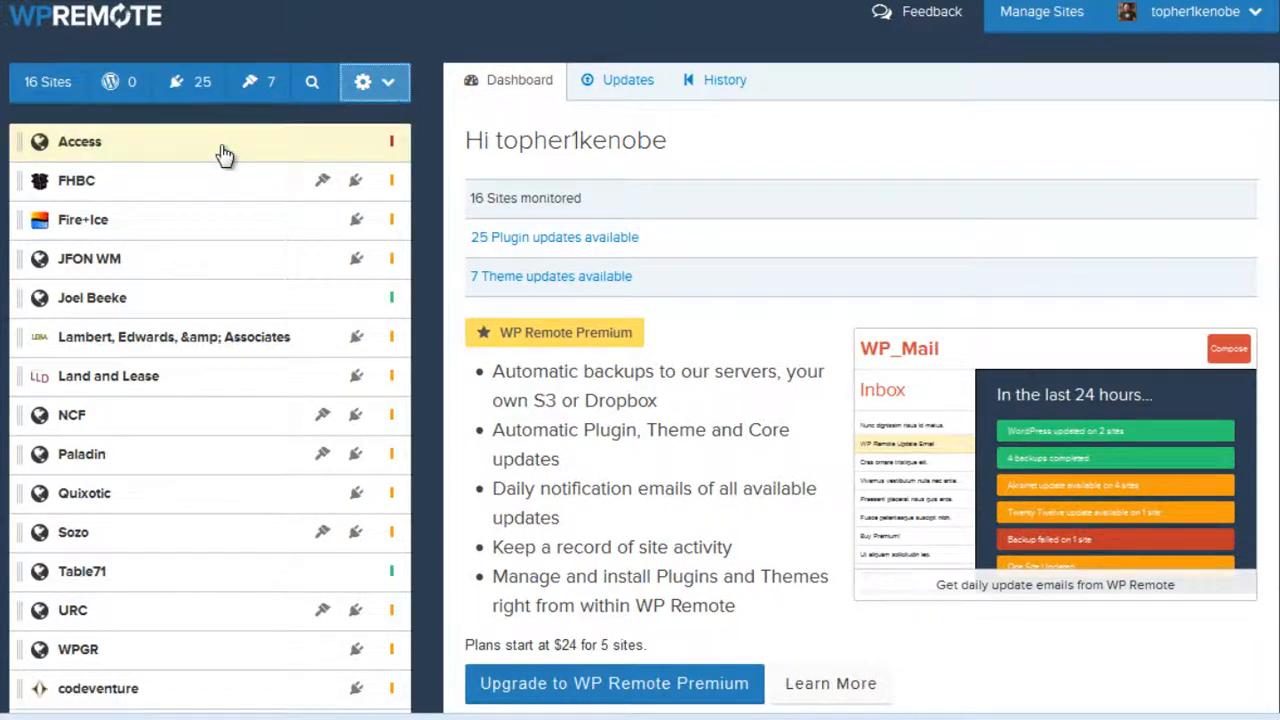
Select the Access site and reload its data after the URL timeout error.
click(80, 140)
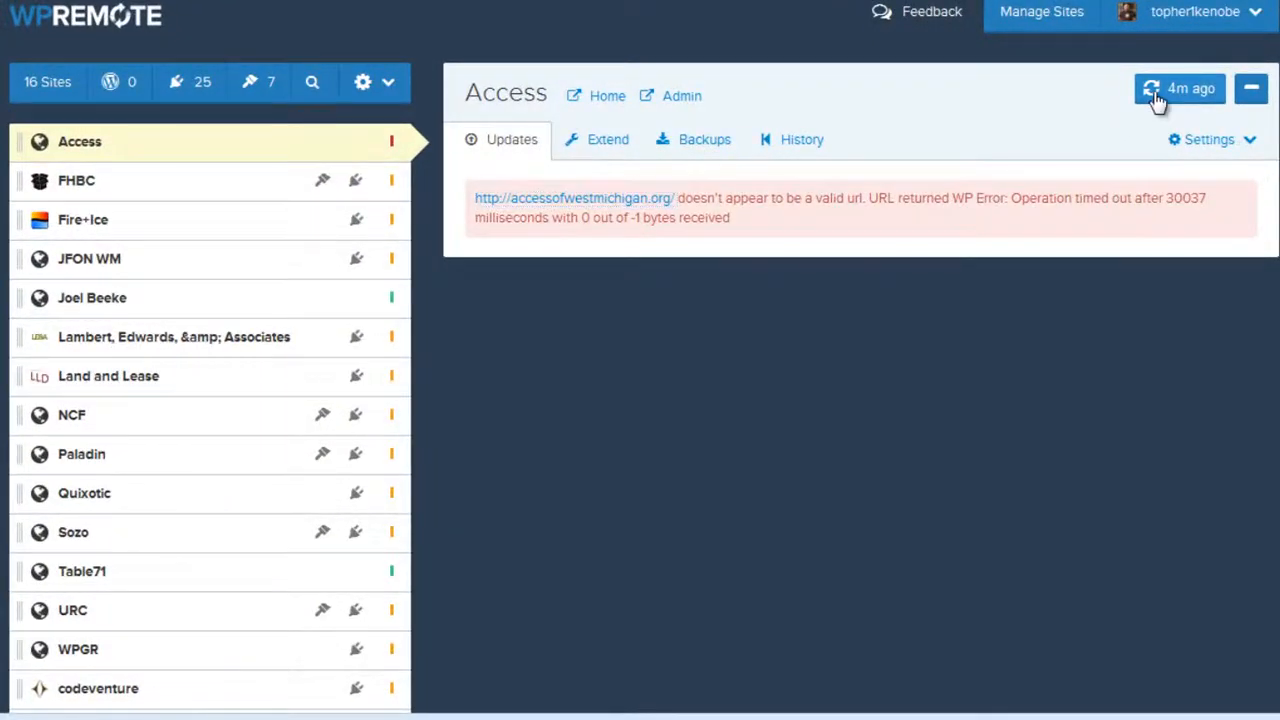
click(1178, 88)
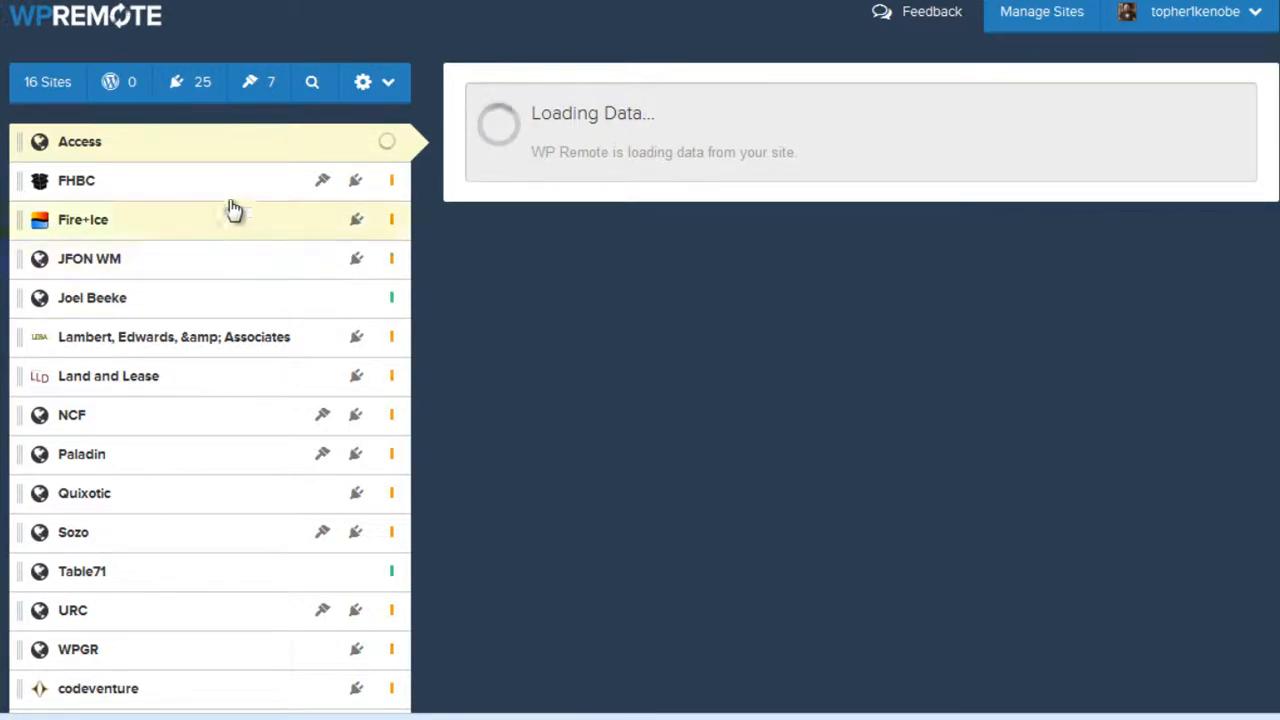
On FHBC, update Contact Form 7 to 3.7.1 and the Convert Post Types plugin.
click(76, 180)
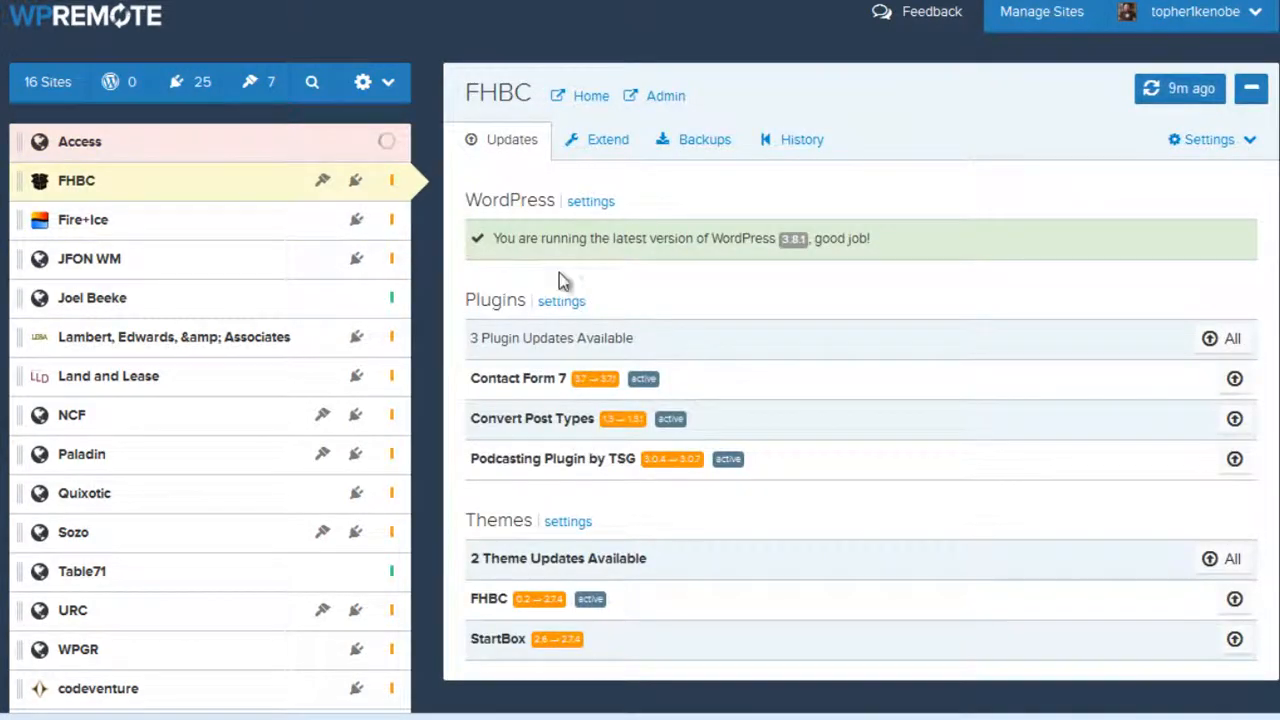
mouse_move(796, 608)
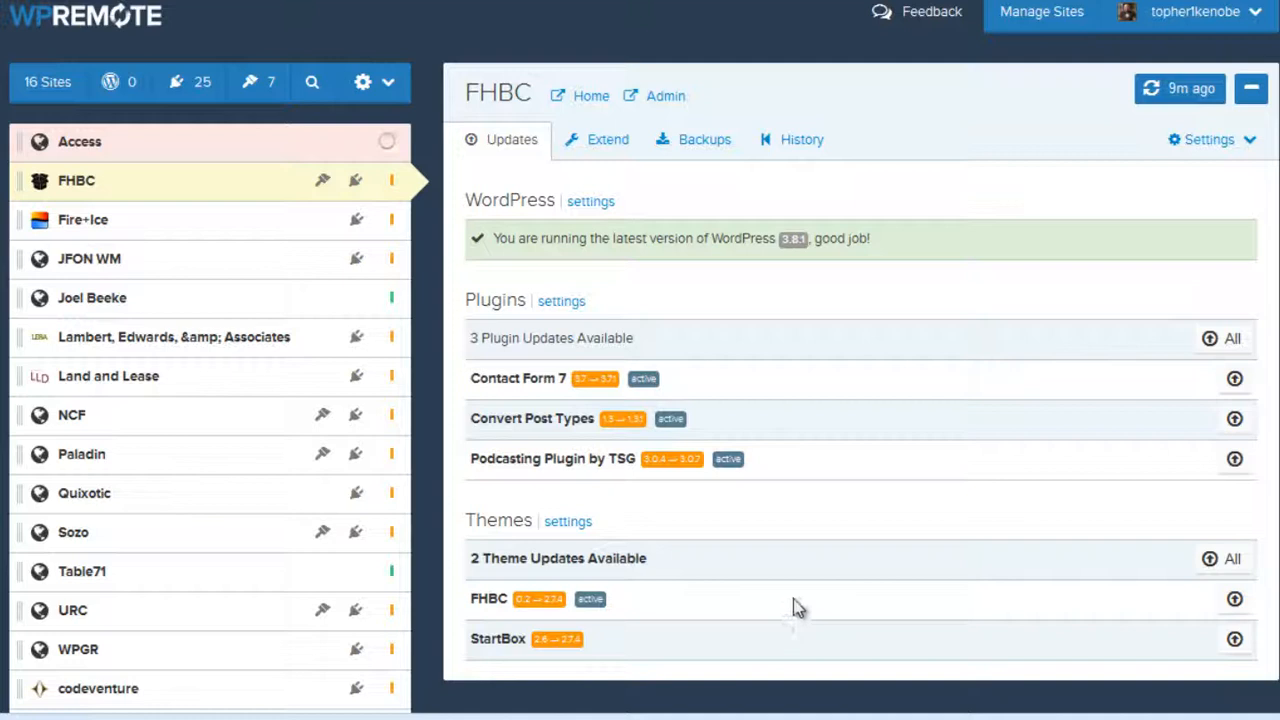
mouse_move(568, 482)
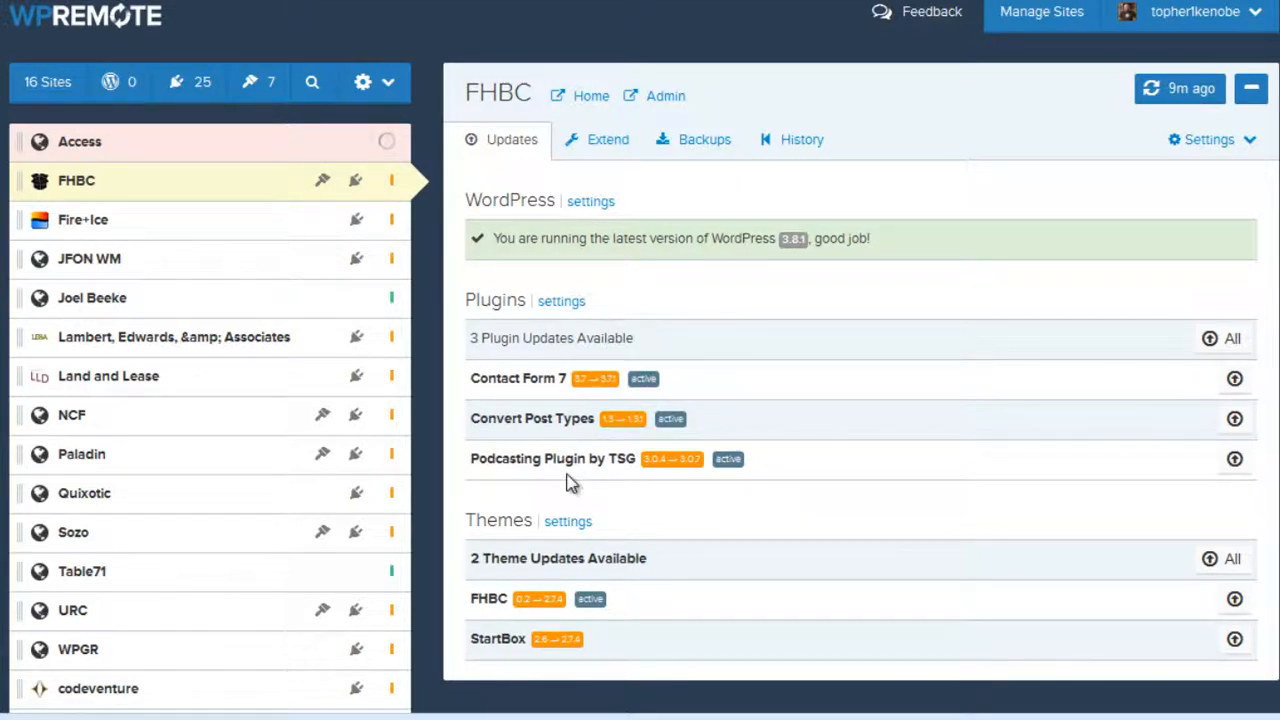
mouse_move(1236, 378)
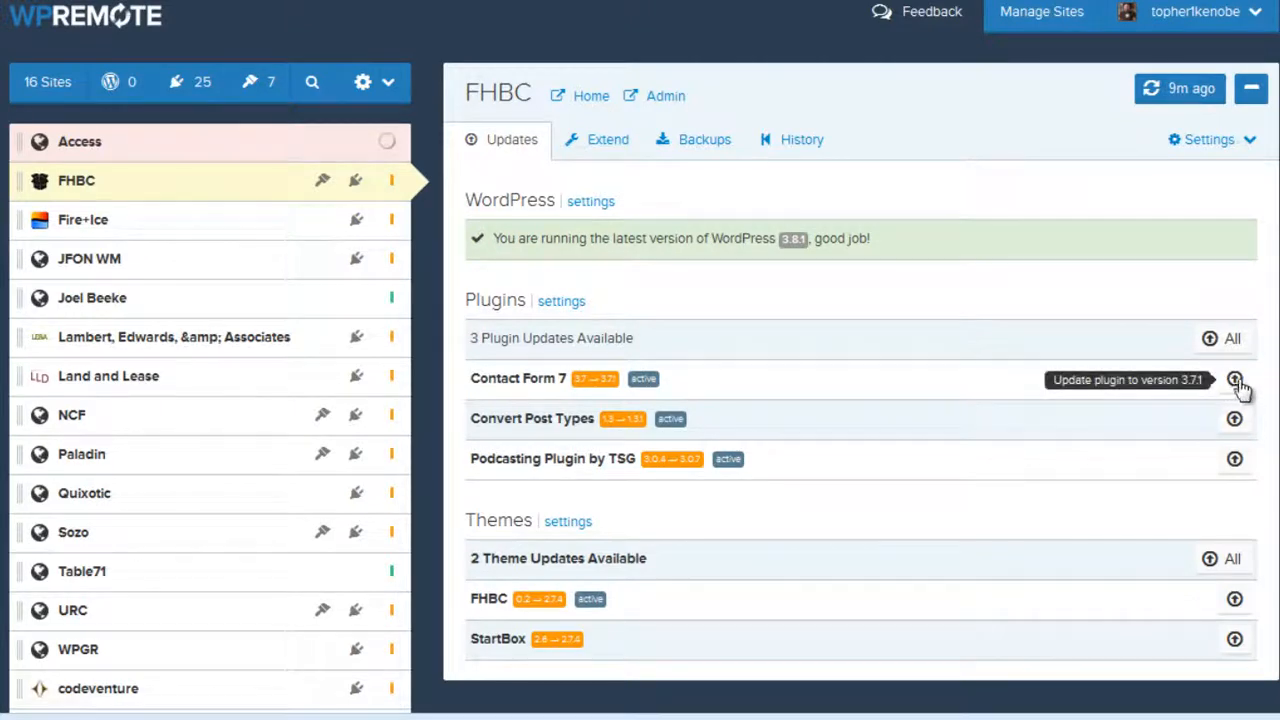
click(1236, 380)
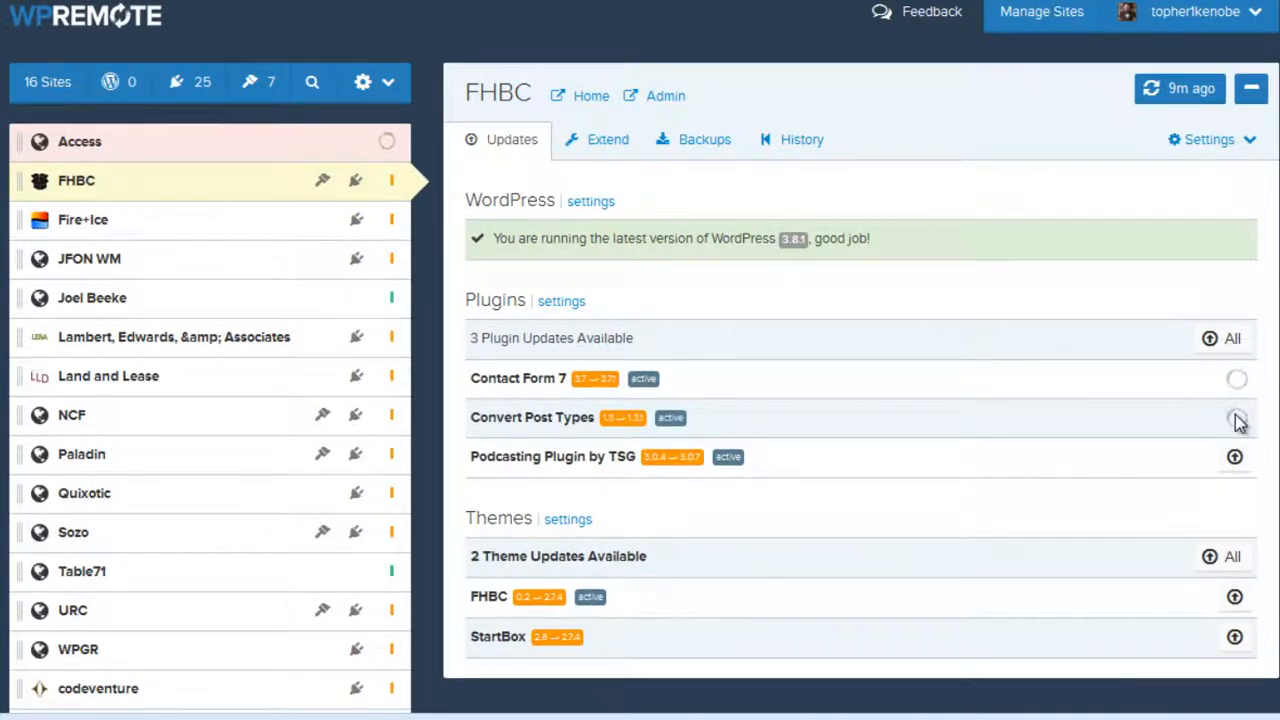
click(1236, 418)
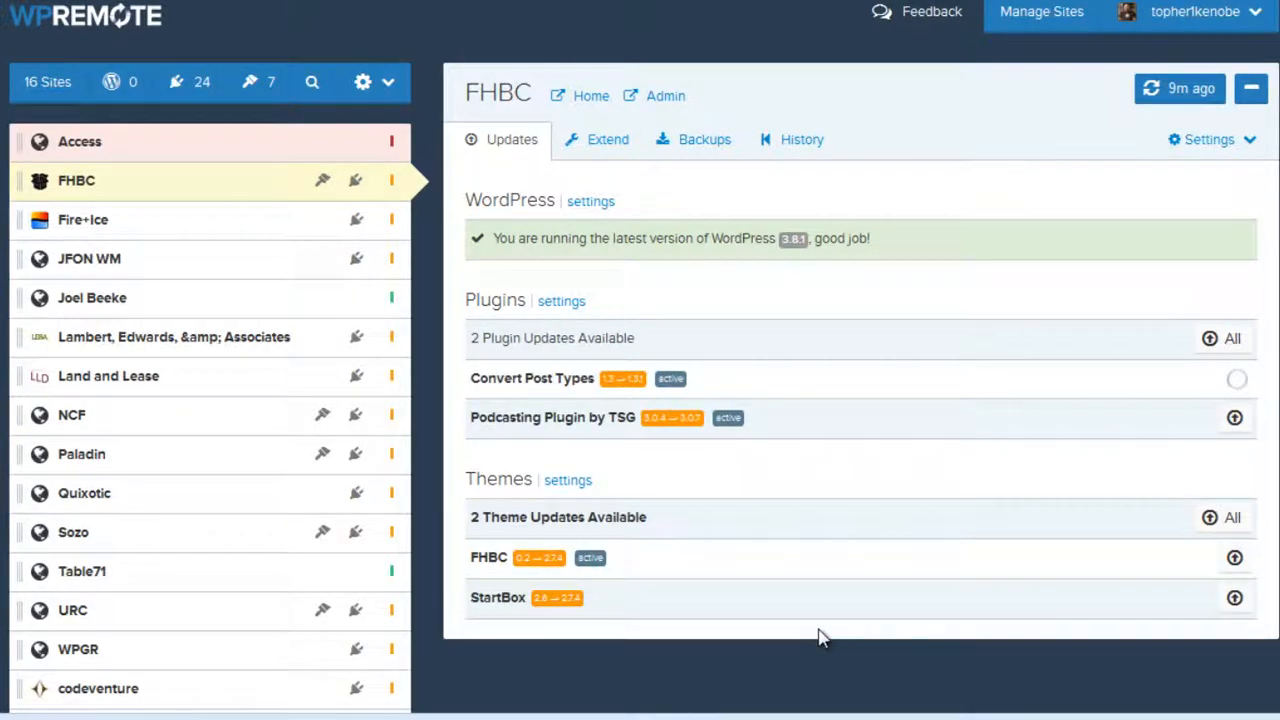
click(1236, 378)
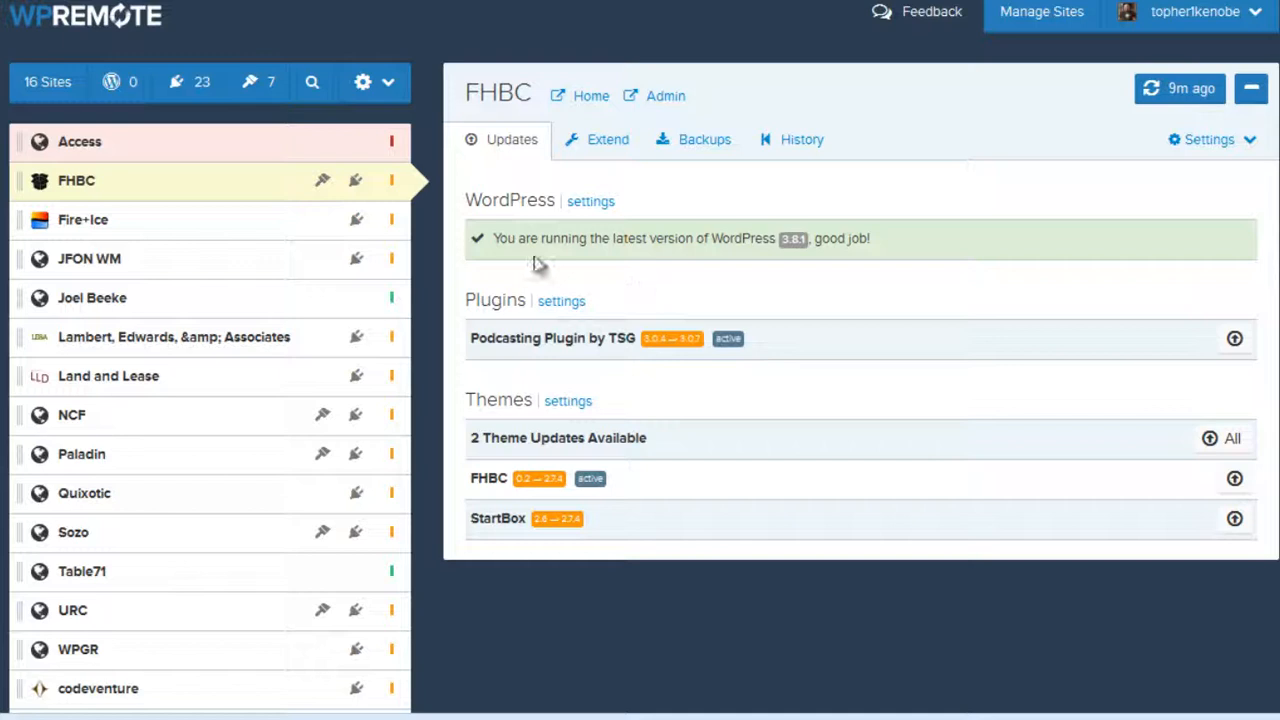
mouse_move(804, 258)
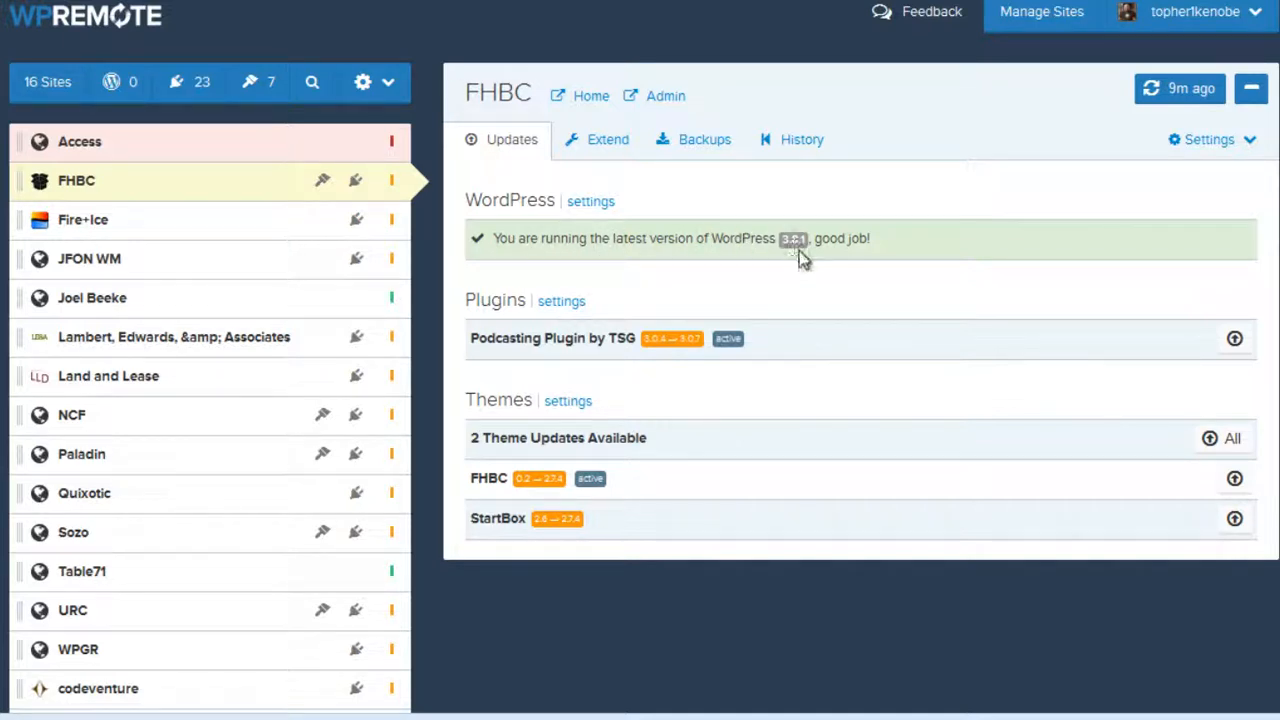
mouse_move(802, 256)
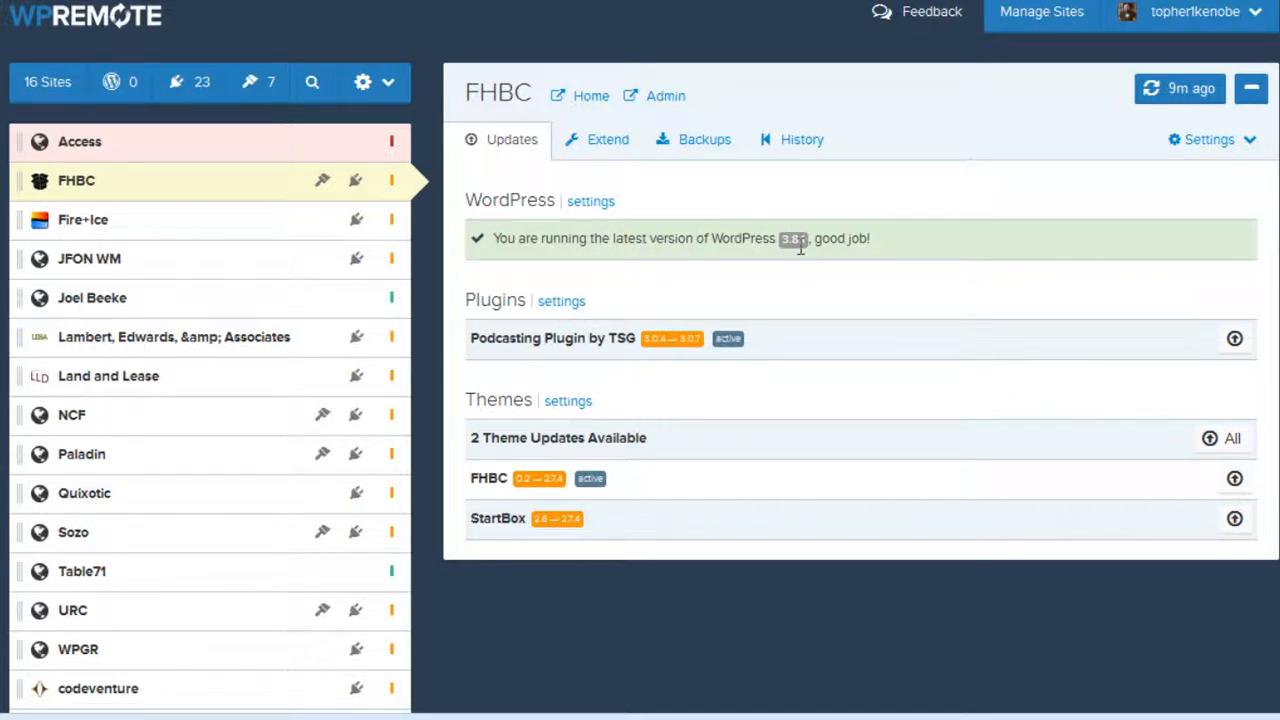
On Fire+Ice, update all plugins at once via the Plugins All button.
click(84, 218)
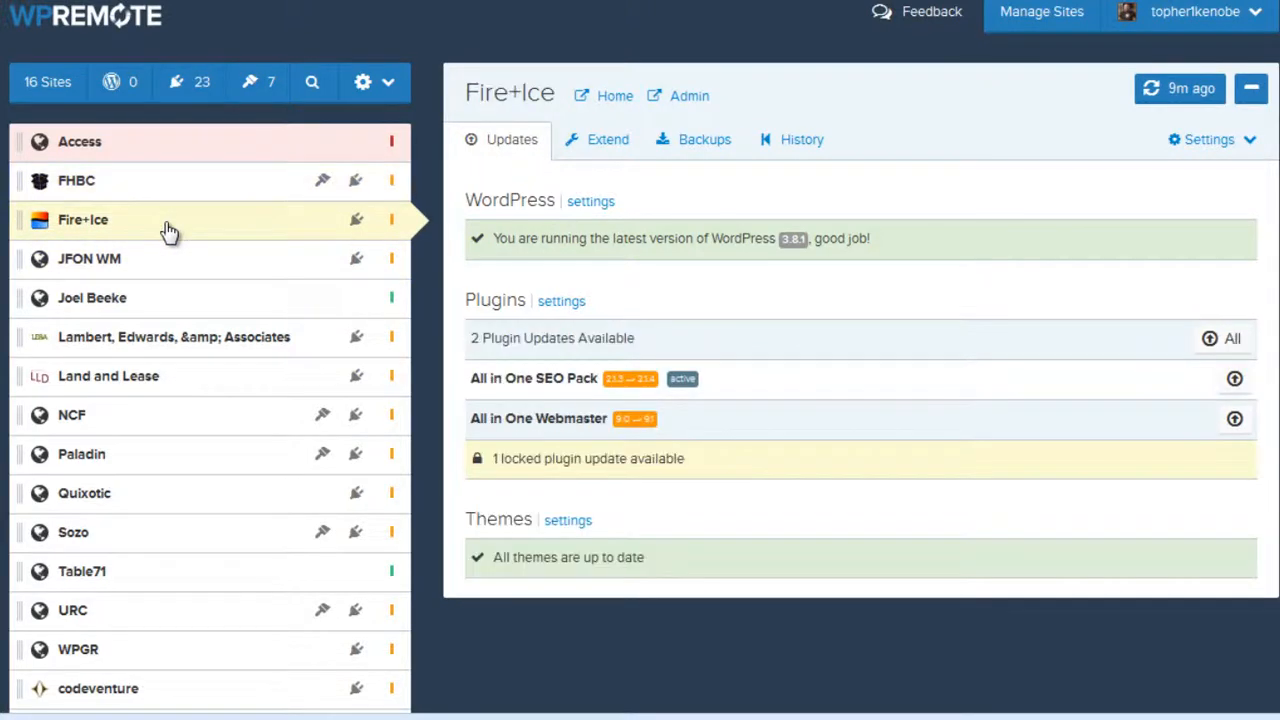
mouse_move(964, 398)
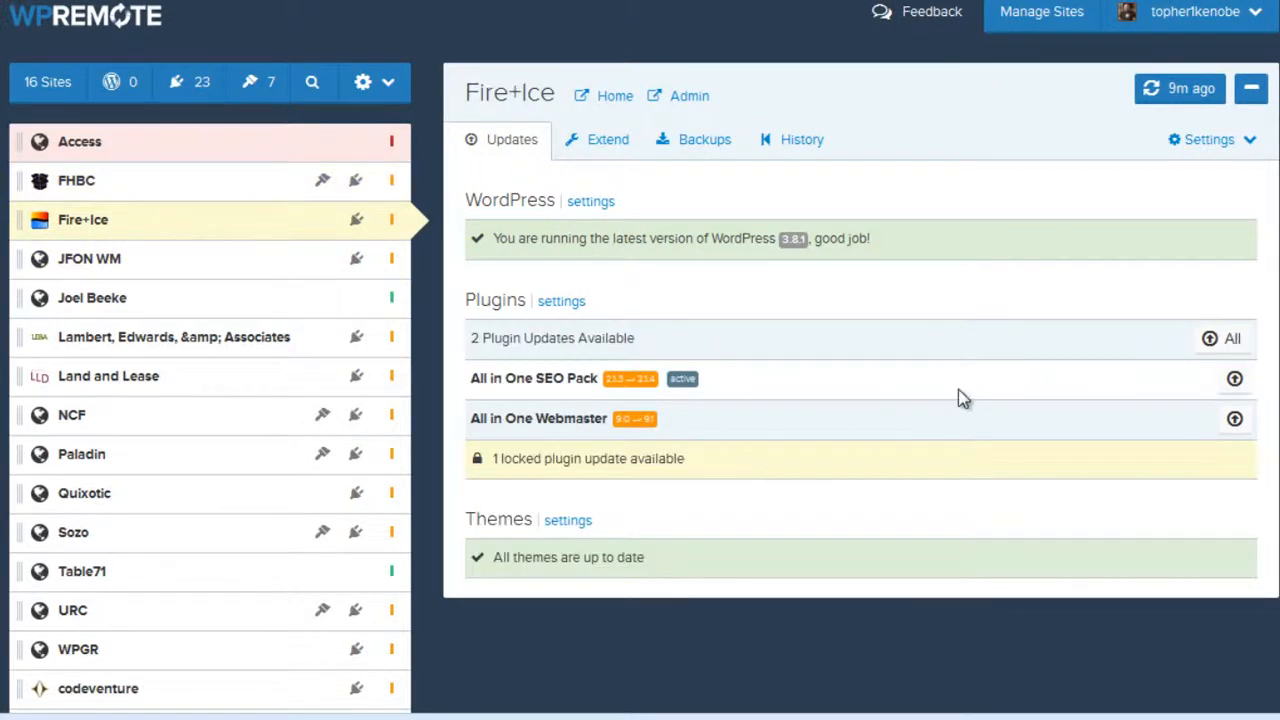
mouse_move(950, 430)
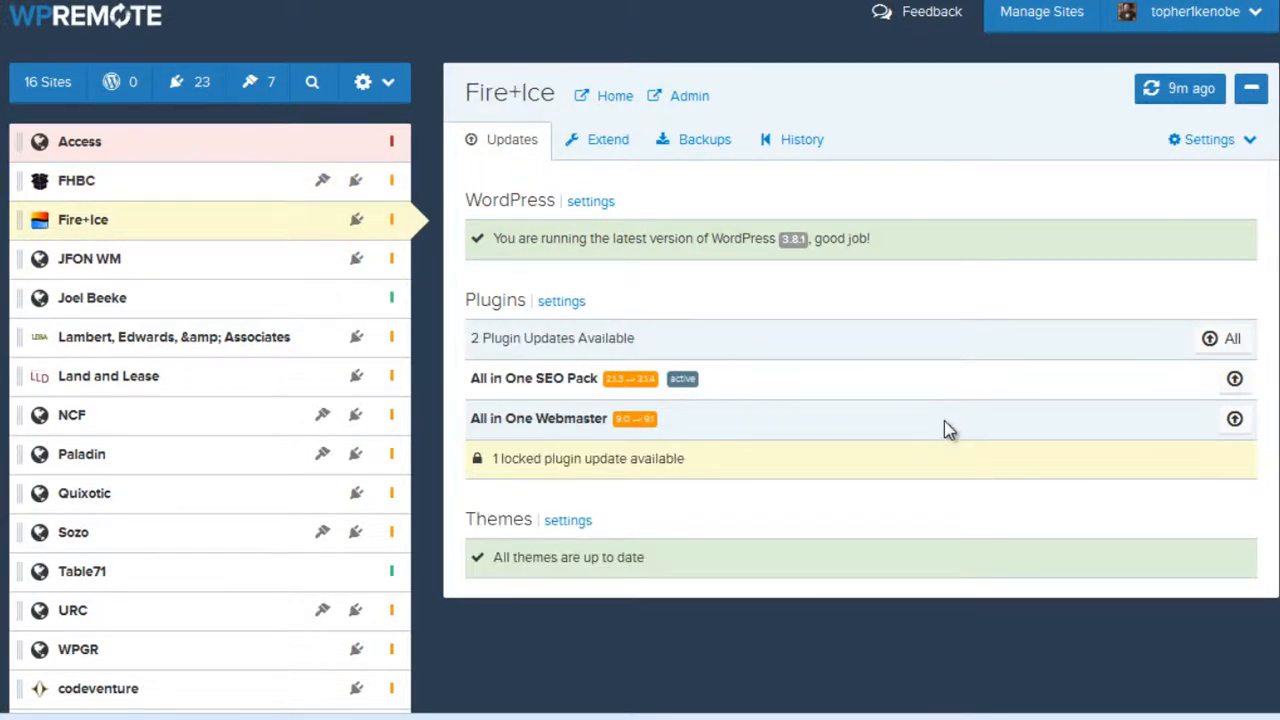
click(1232, 338)
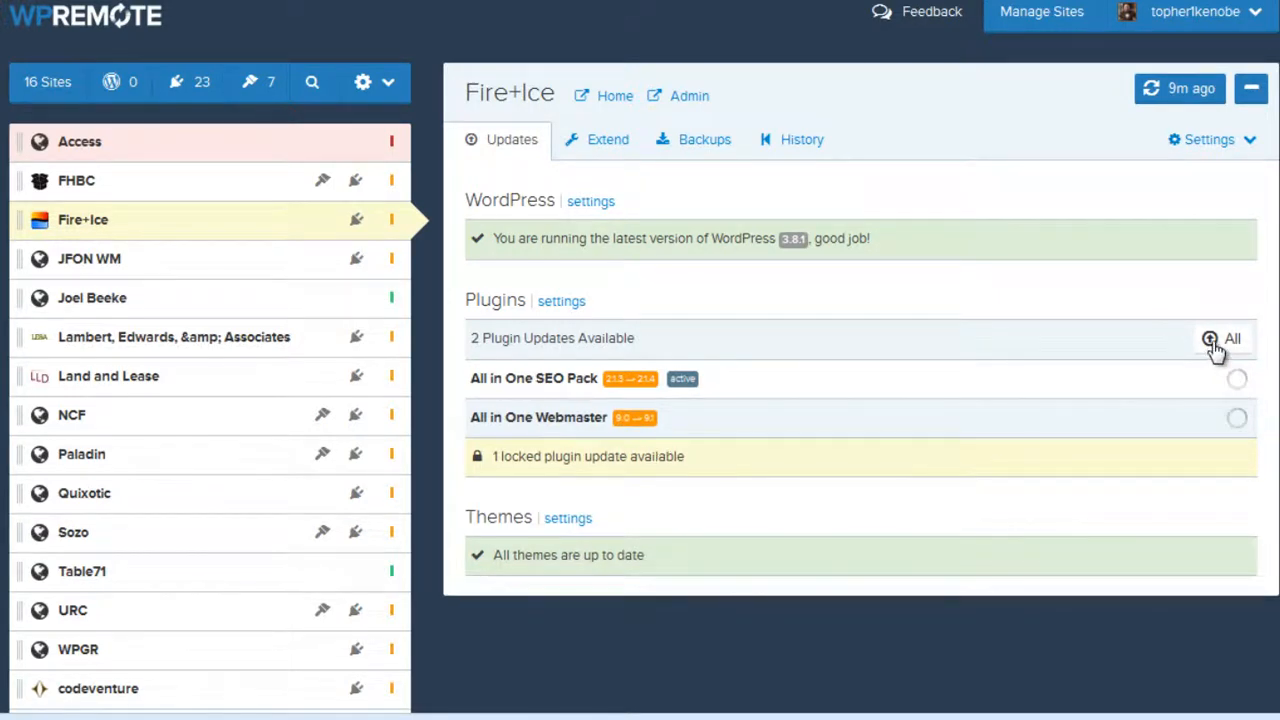
click(1220, 338)
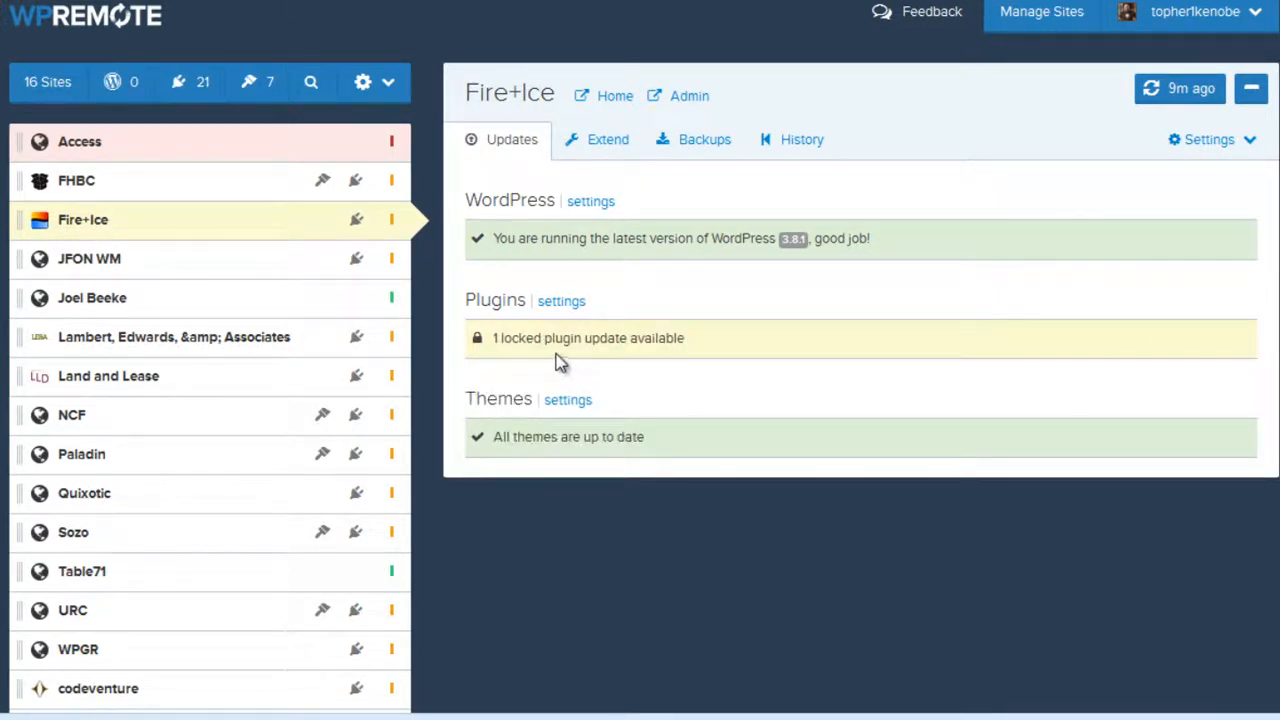
mouse_move(624, 368)
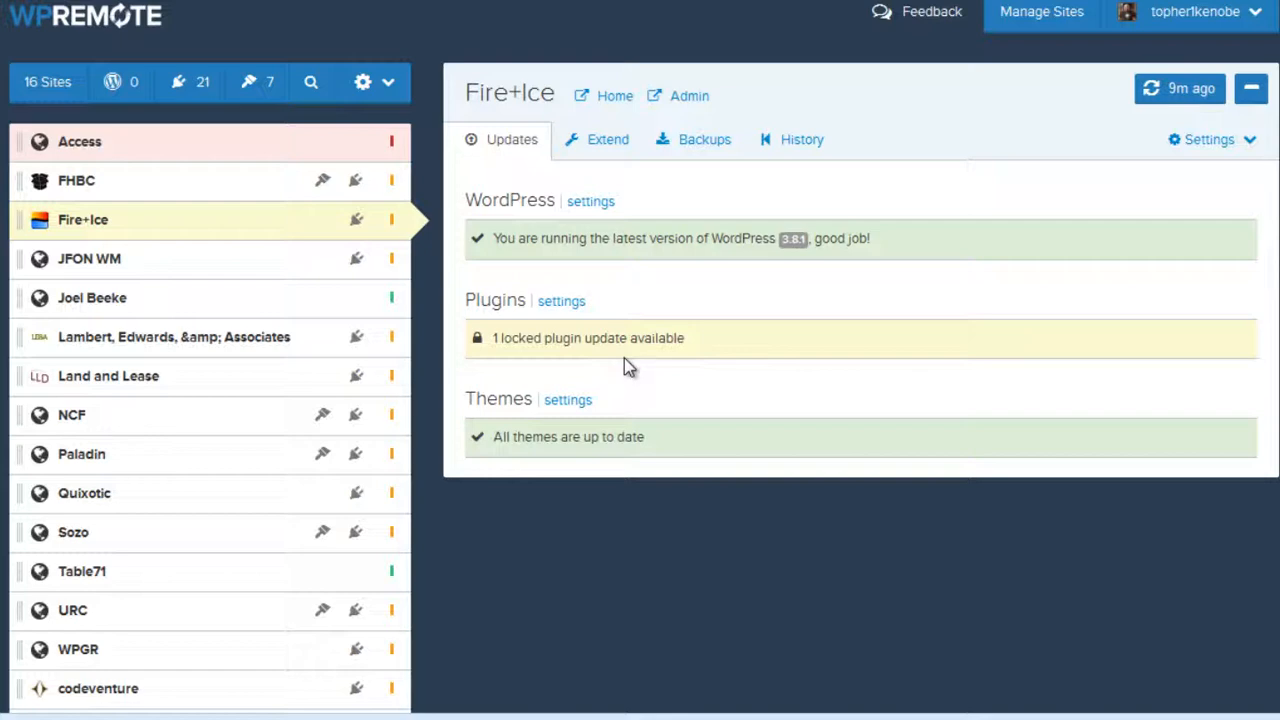
Review Fire+Ice's full plugin list, then move through JFON WM and NCF update details.
click(560, 300)
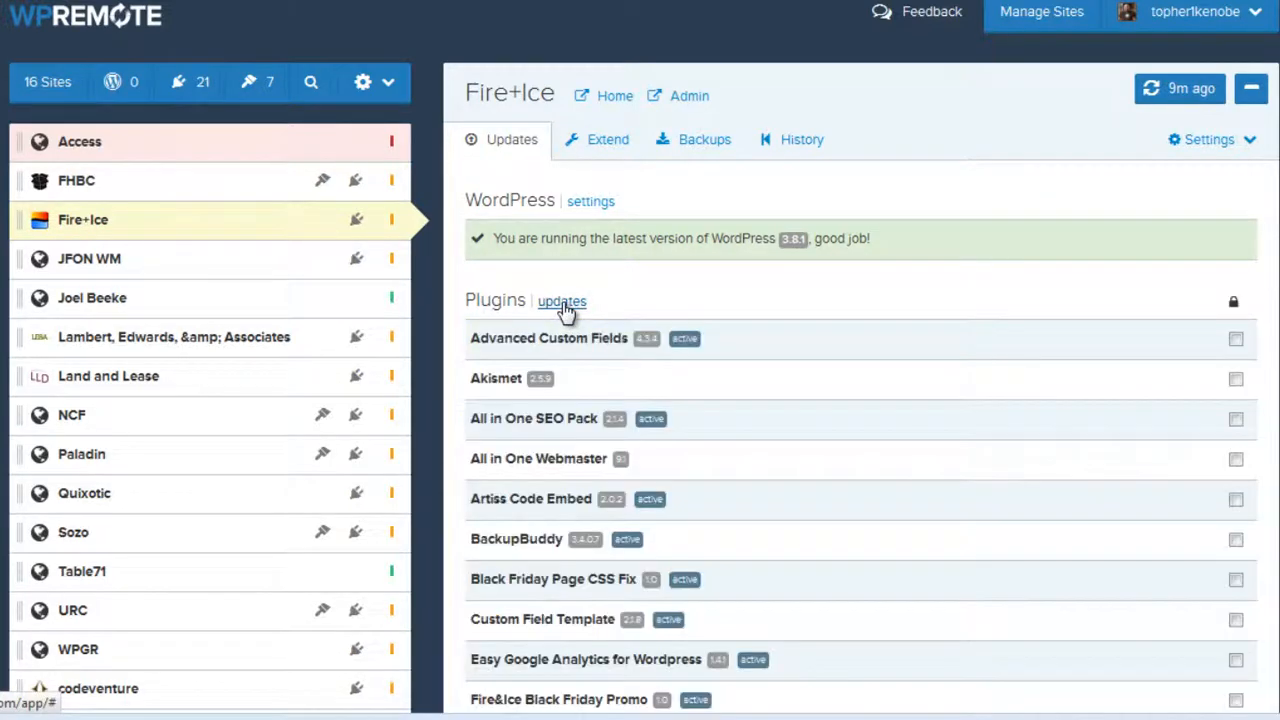
scroll(down, 3)
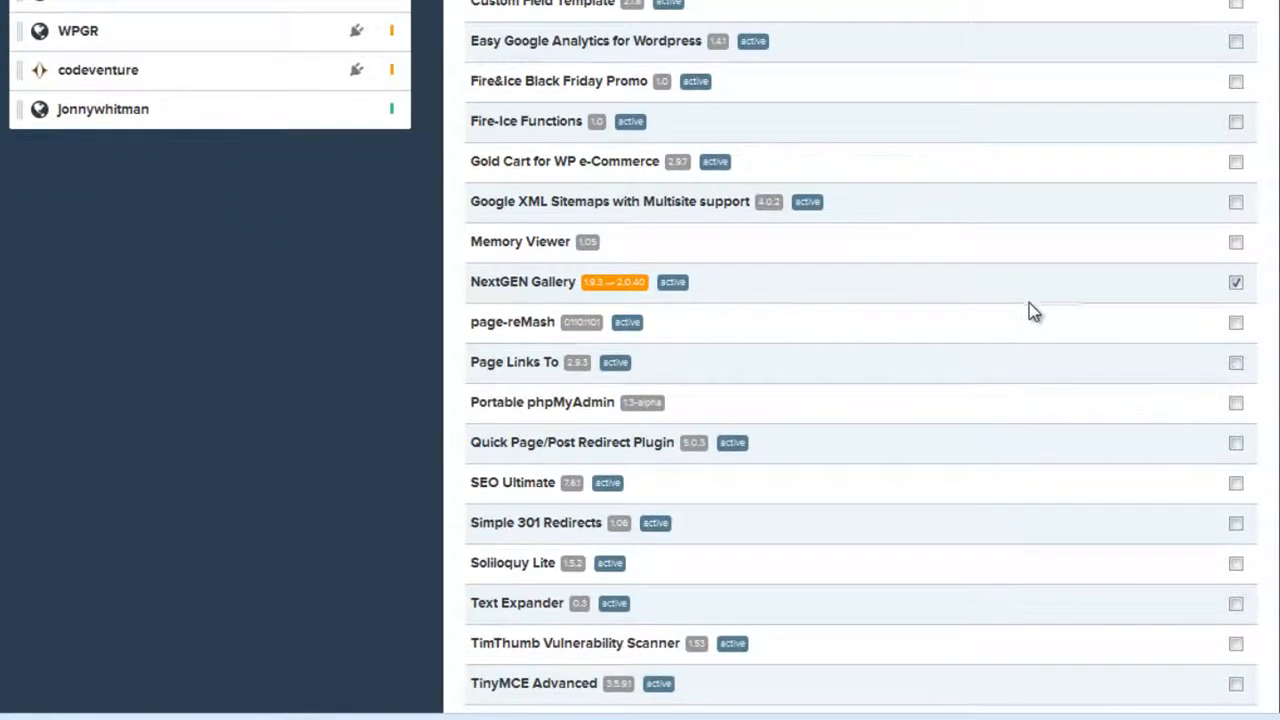
mouse_move(484, 290)
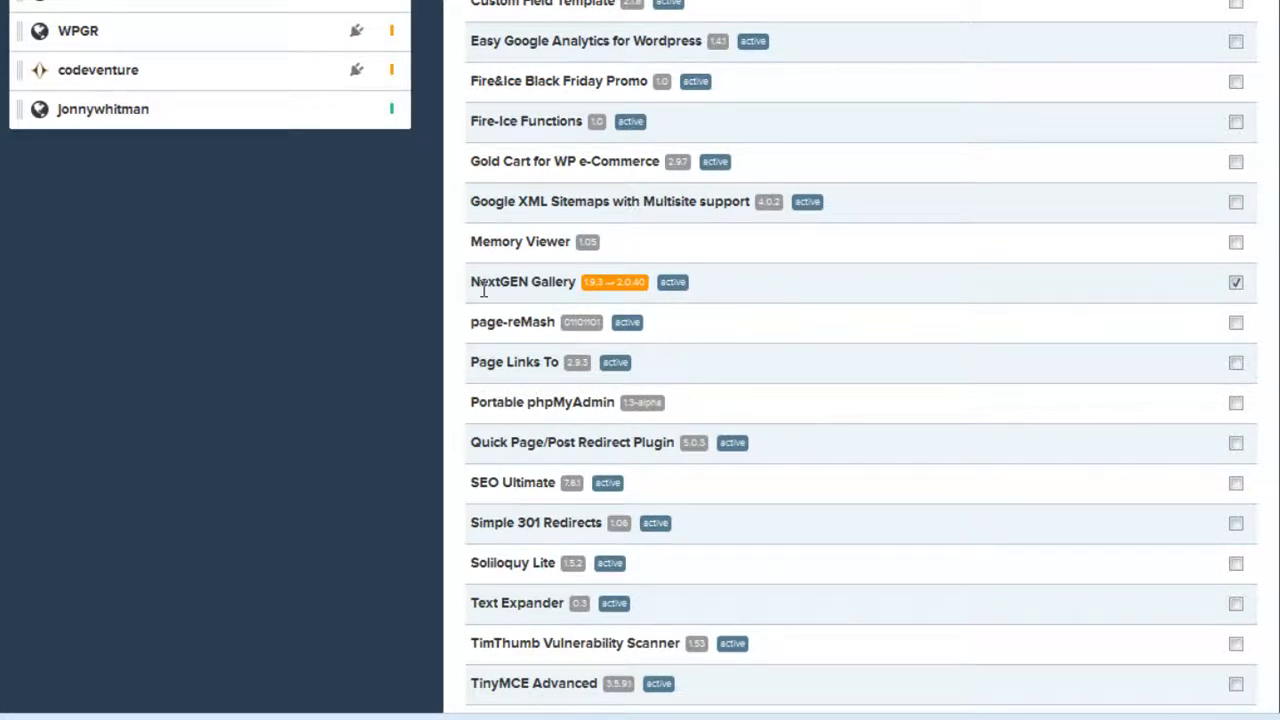
mouse_move(744, 300)
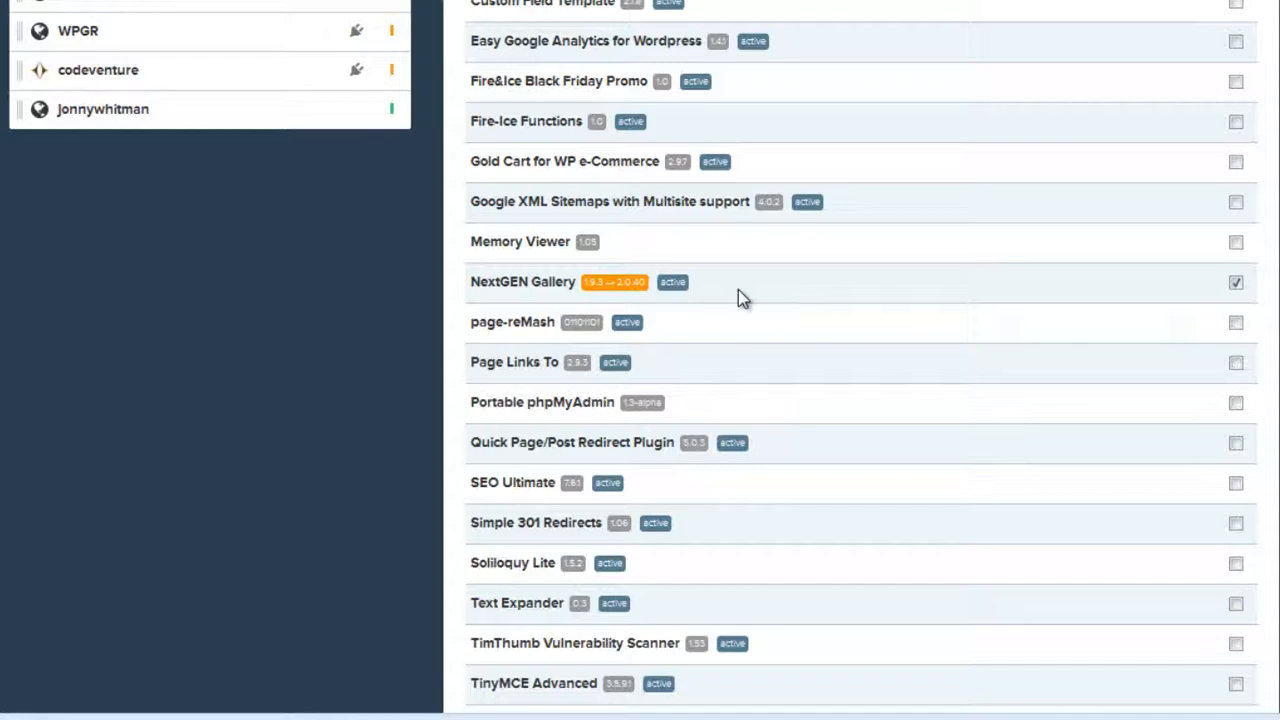
mouse_move(1236, 282)
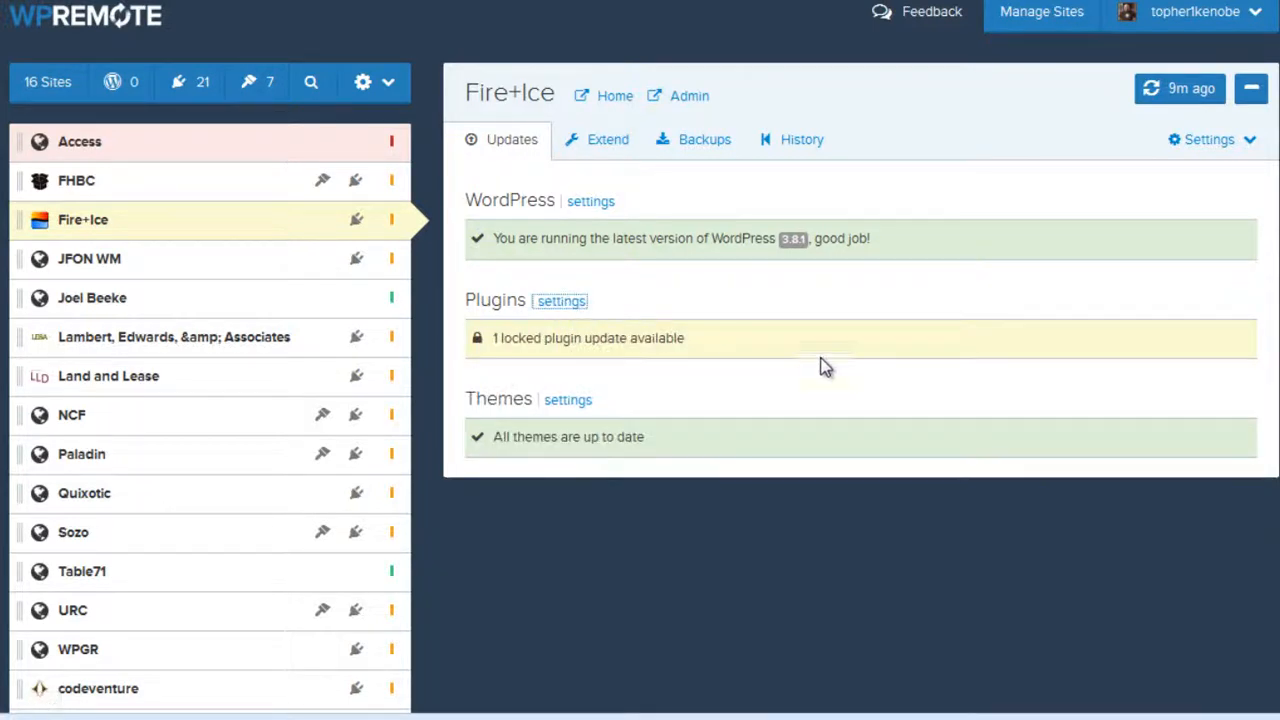
mouse_move(816, 336)
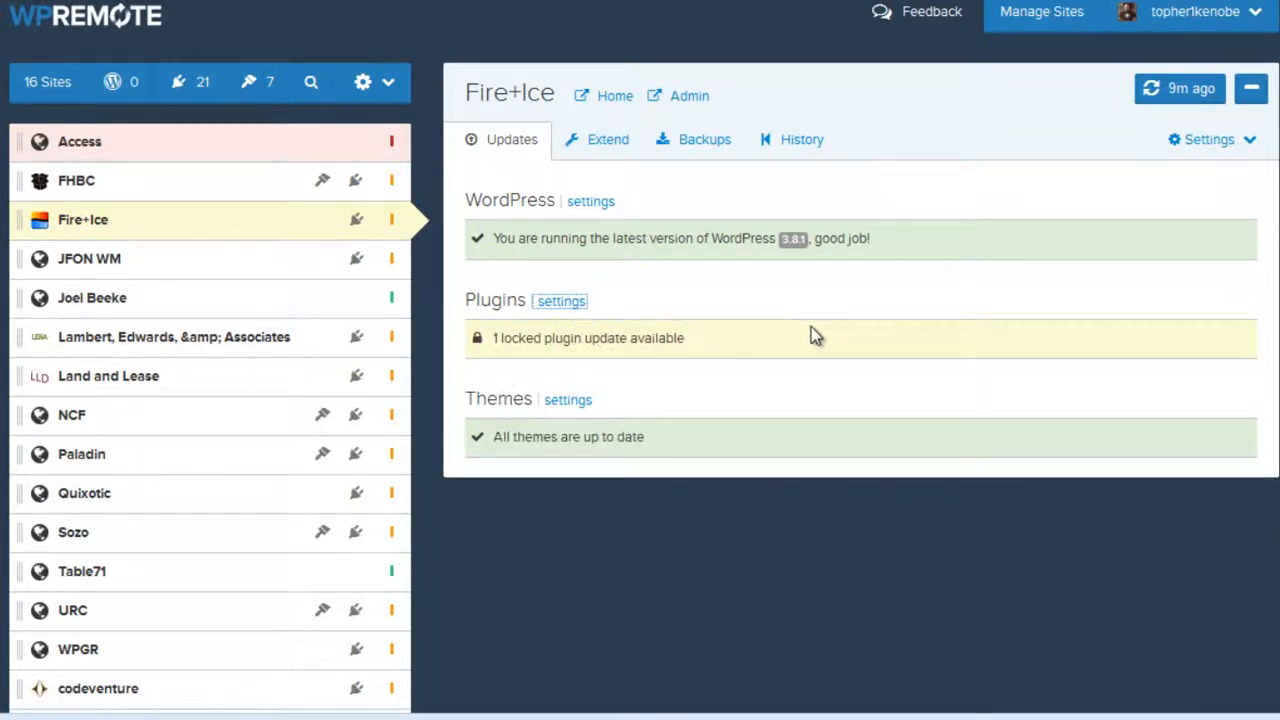
mouse_move(356, 220)
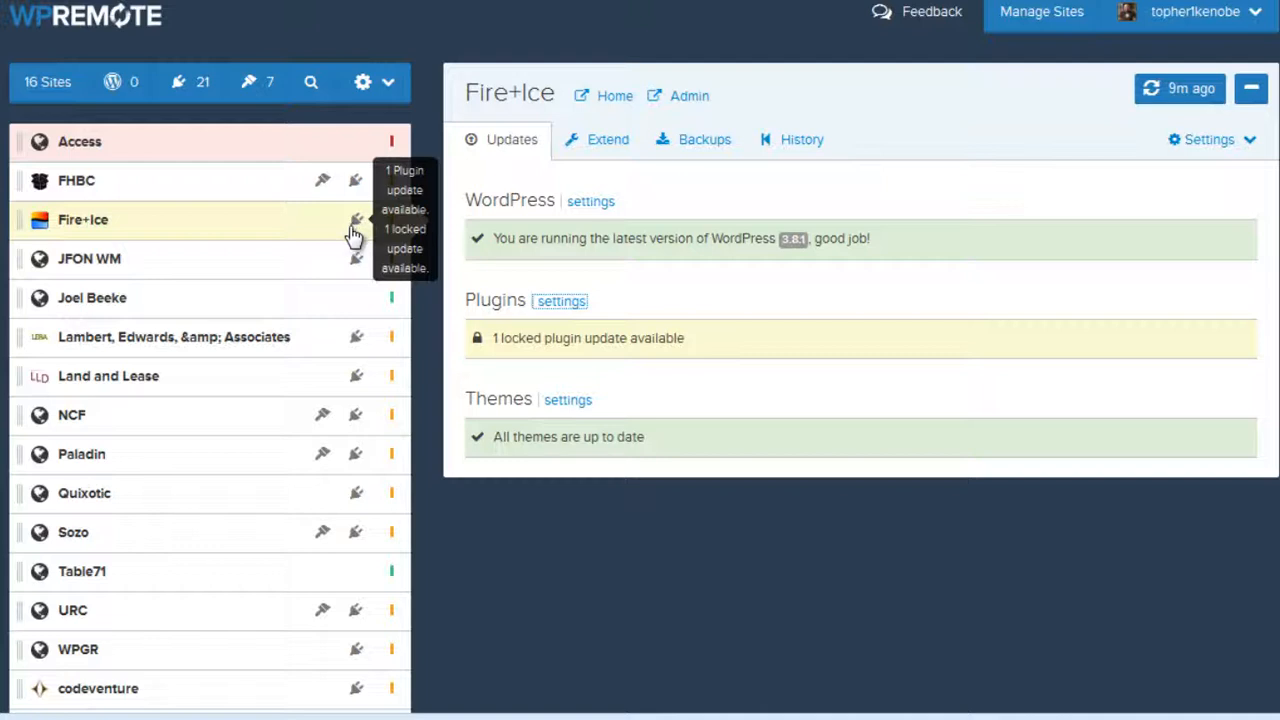
click(88, 258)
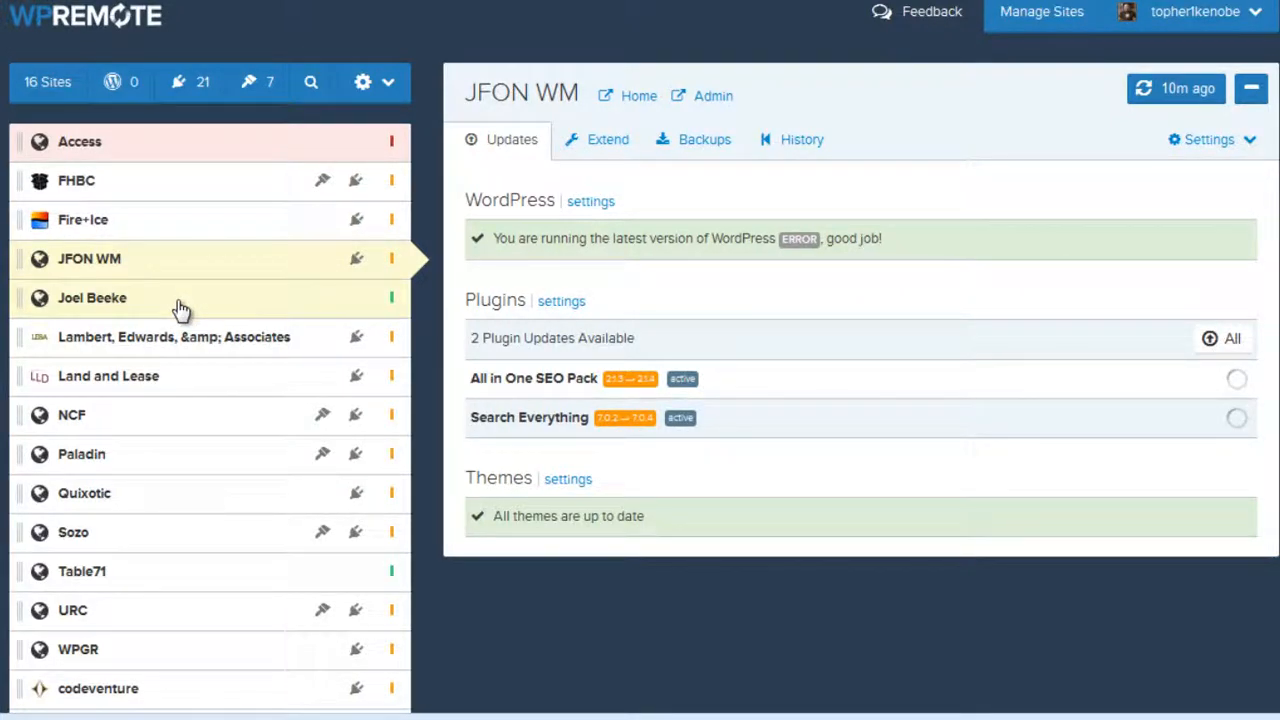
mouse_move(390, 308)
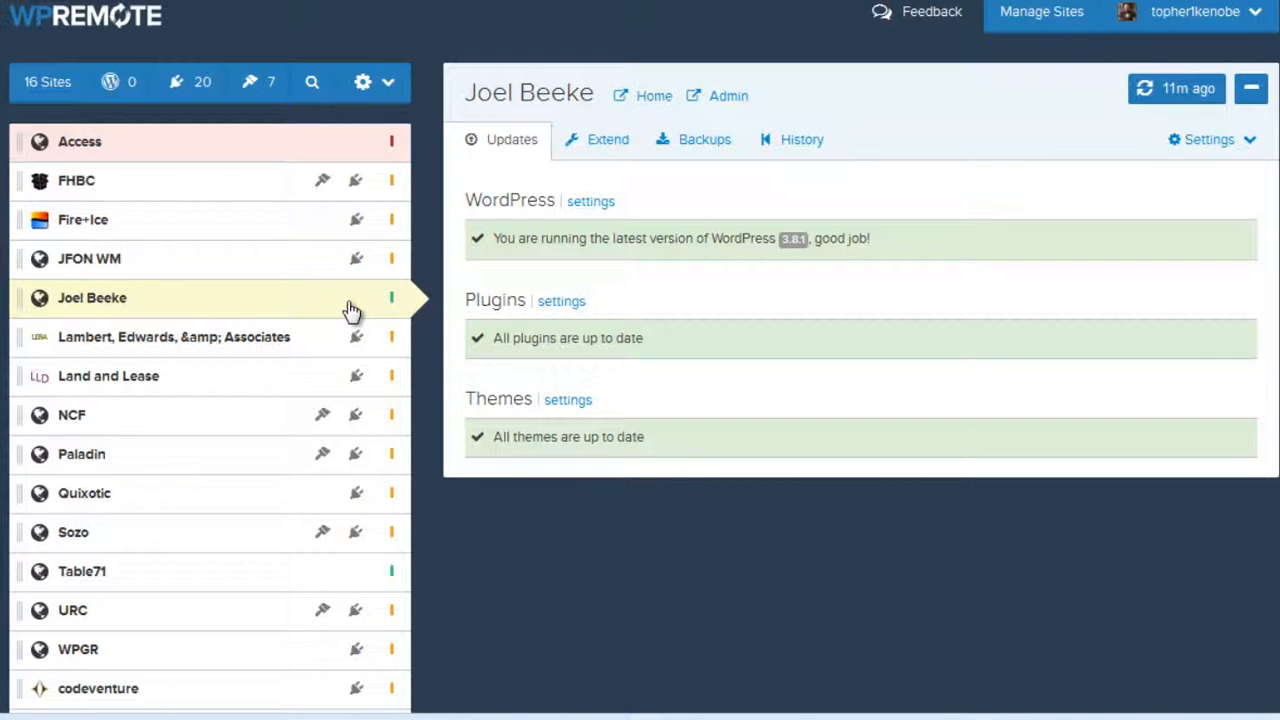
click(172, 336)
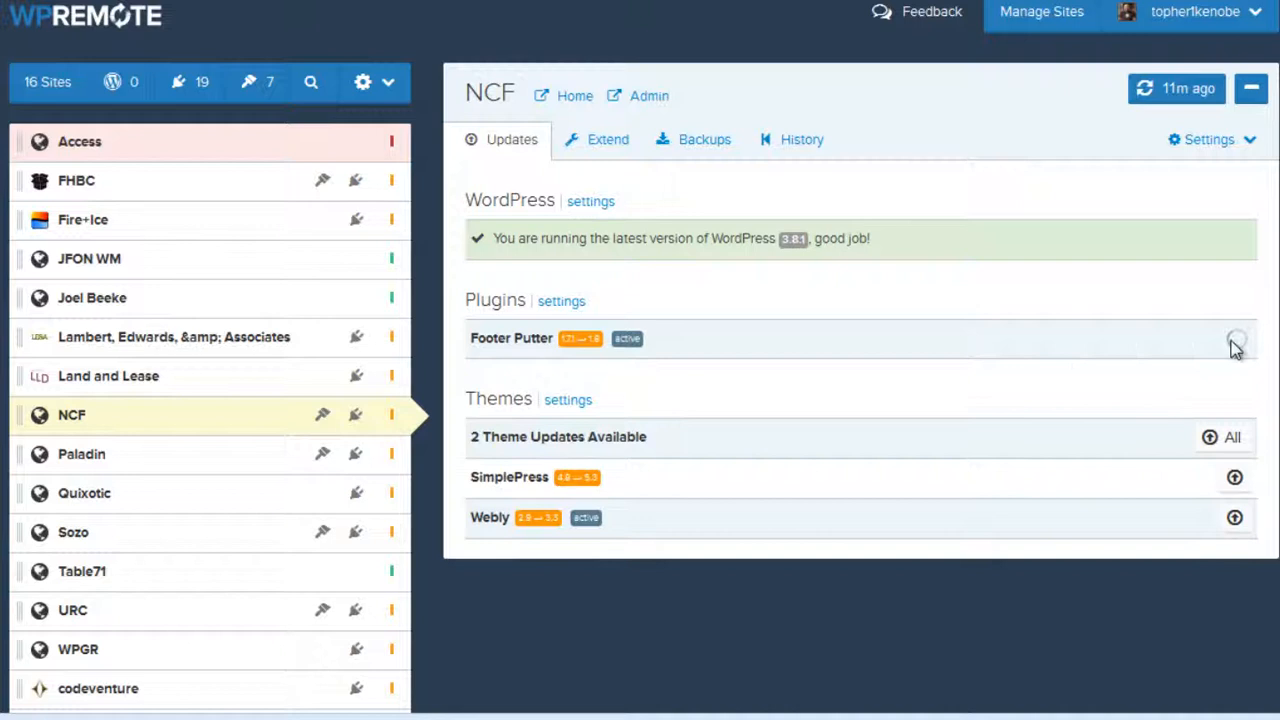
Update Paladin's Contact Form 7, ShareThis and WooCommerce plugins.
click(1236, 338)
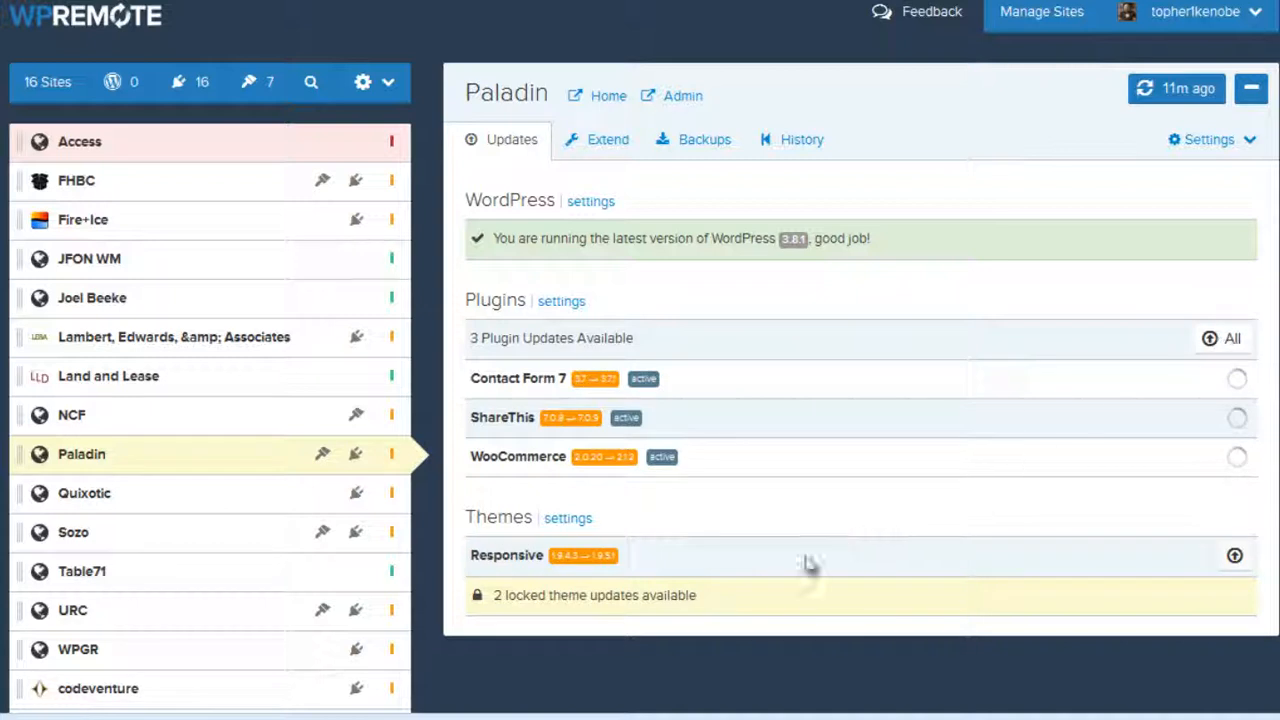
mouse_move(810, 596)
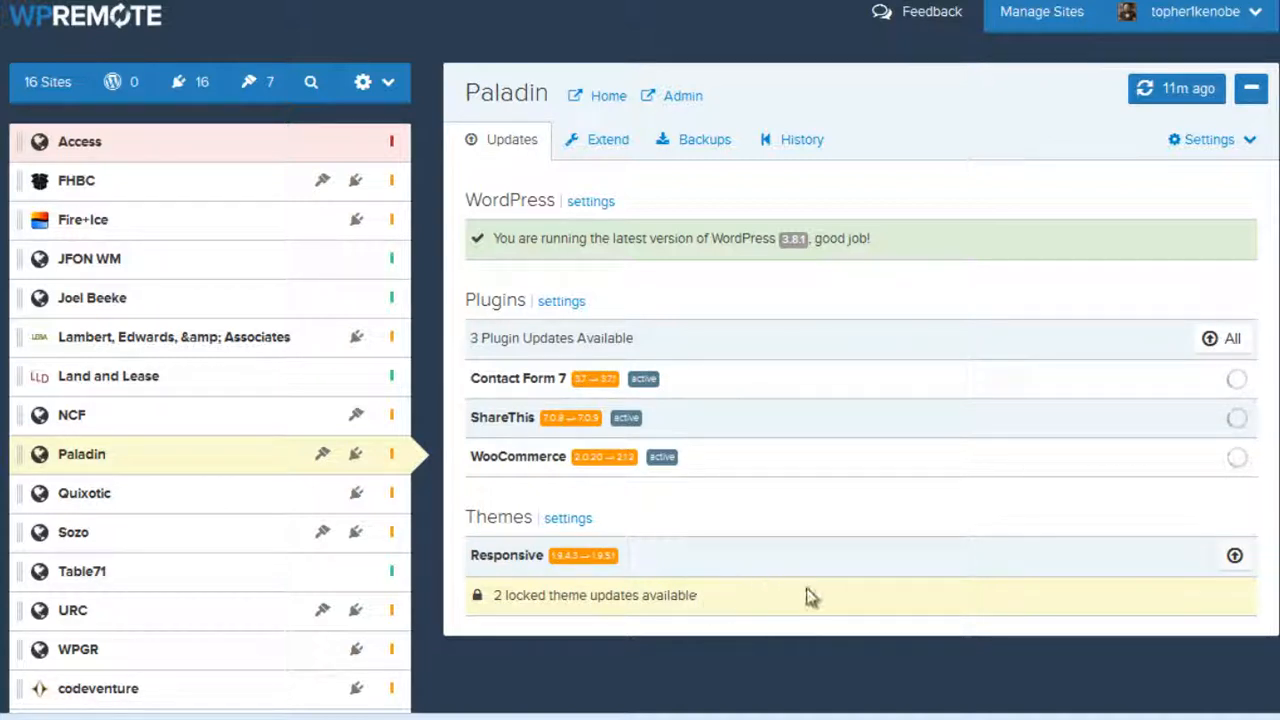
mouse_move(828, 602)
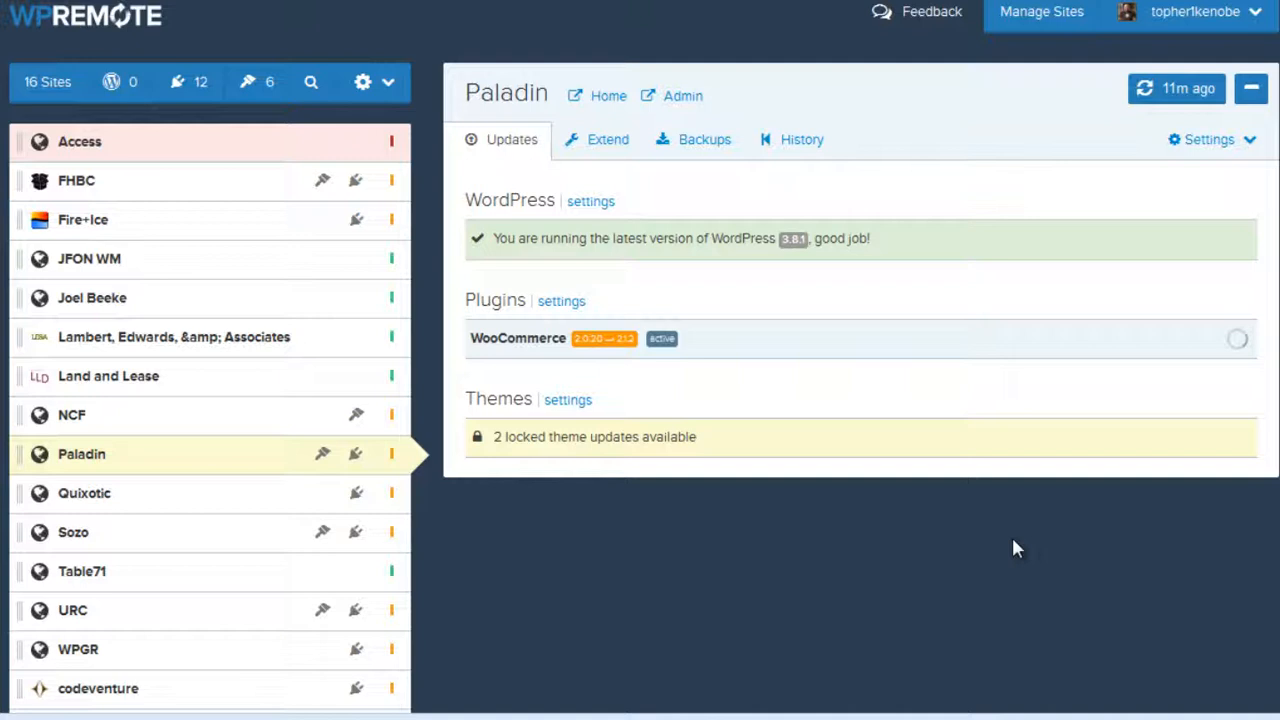
mouse_move(398, 304)
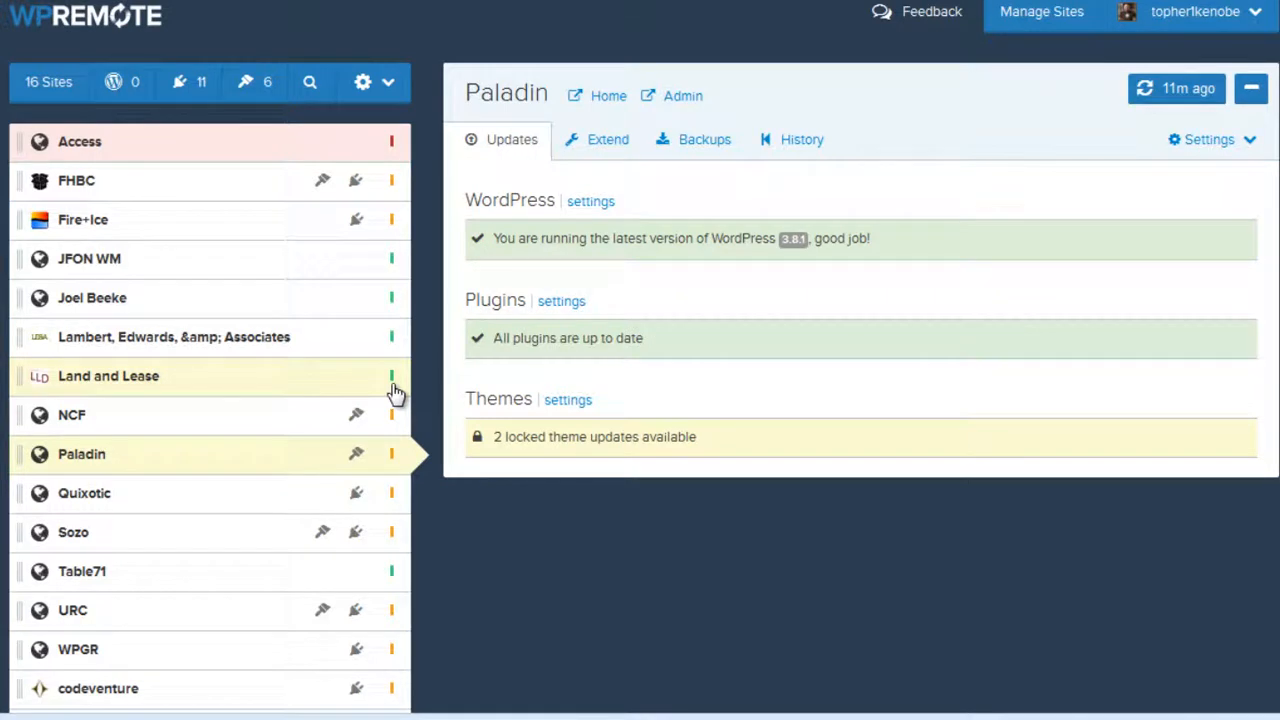
mouse_move(274, 492)
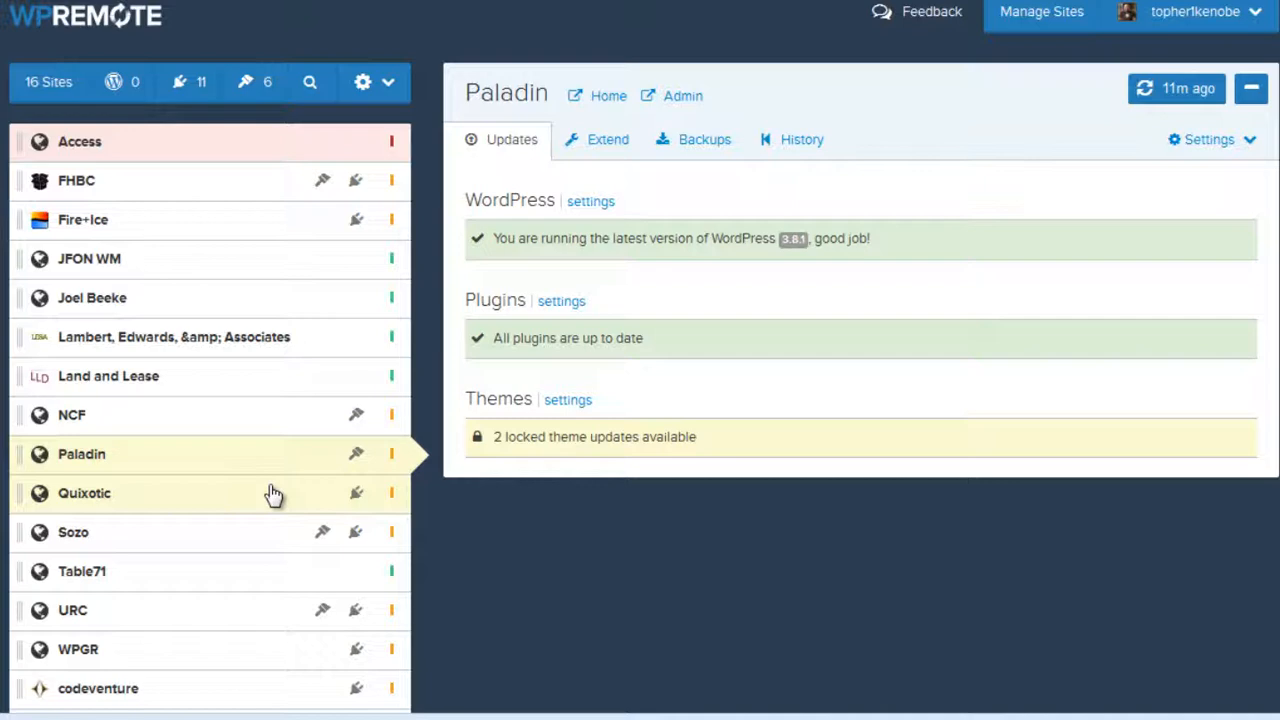
Add a new site named OST Demo at wp.codeventure.net from the gear menu.
click(362, 80)
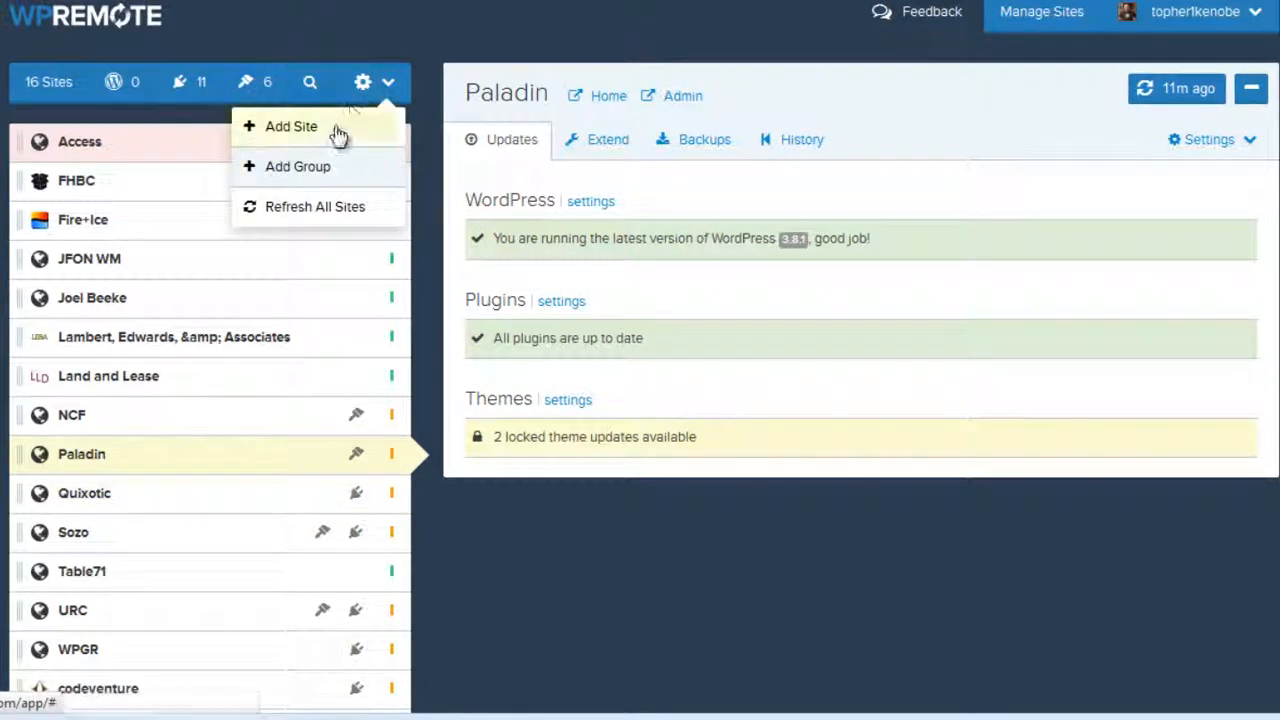
click(292, 126)
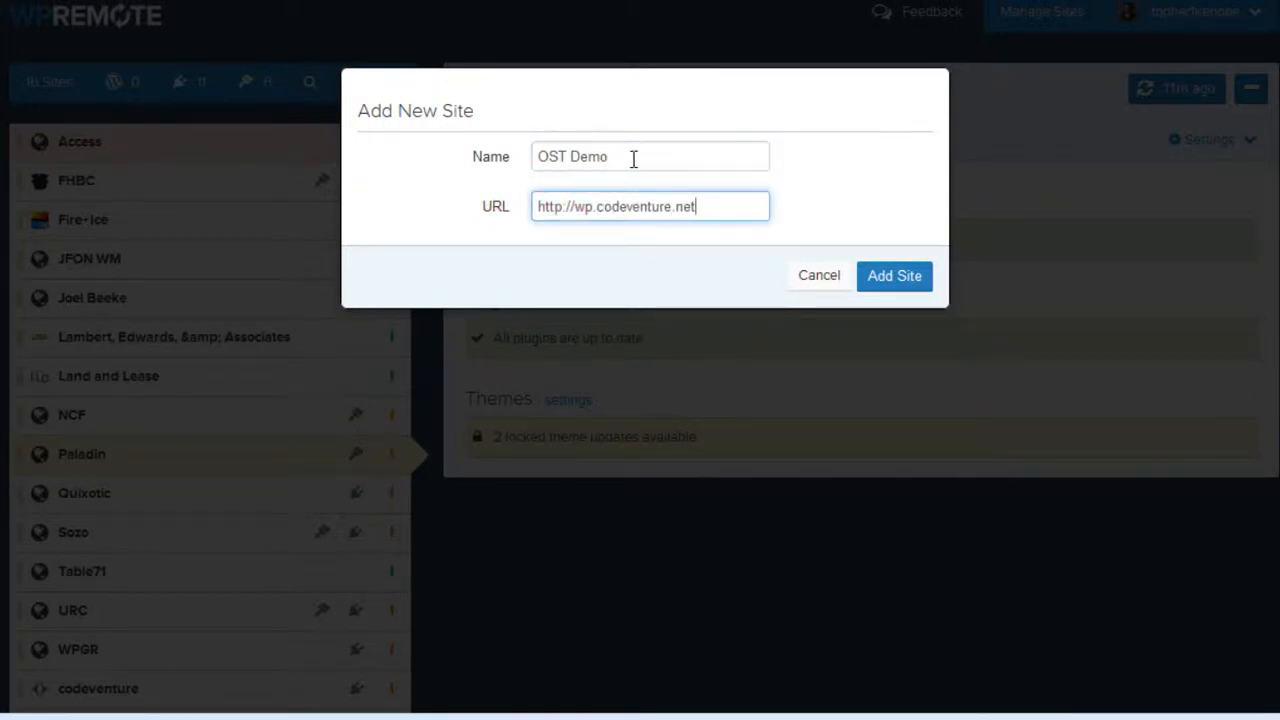
mouse_move(822, 248)
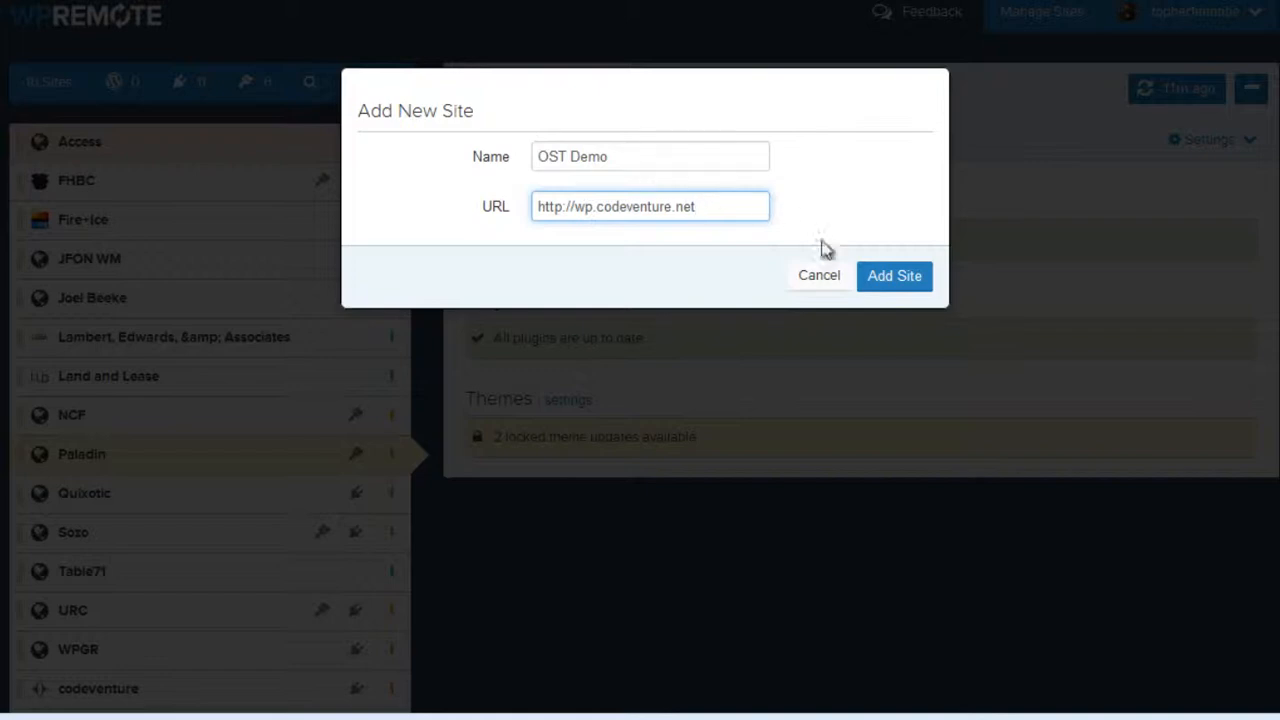
click(892, 276)
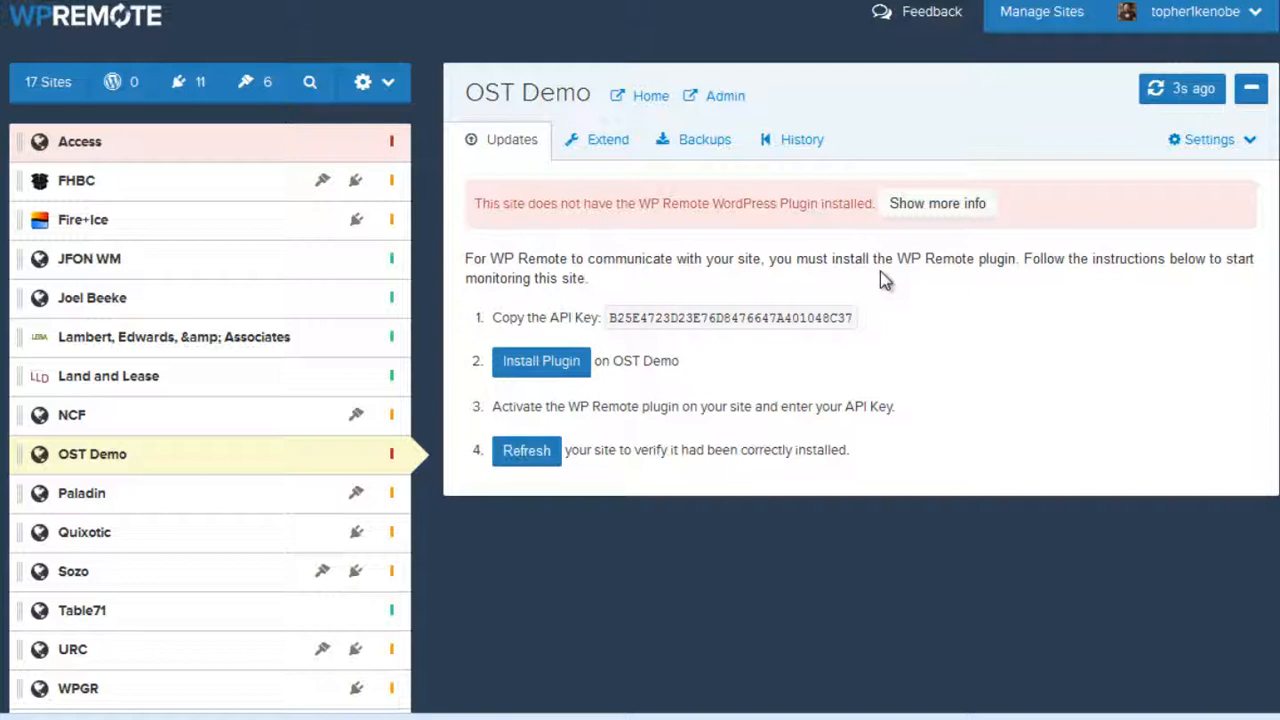
mouse_move(784, 224)
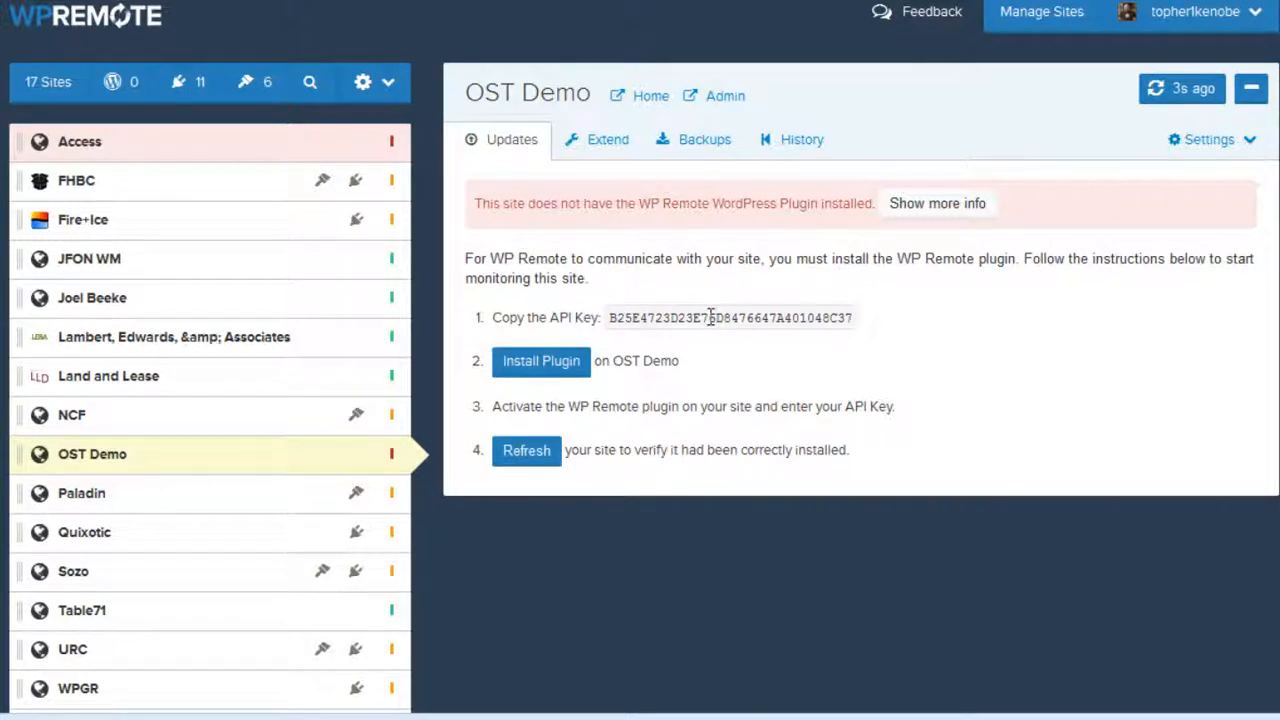
Copy OST Demo's API key, then install and activate The WP Remote WordPress Plugin.
right_click(730, 316)
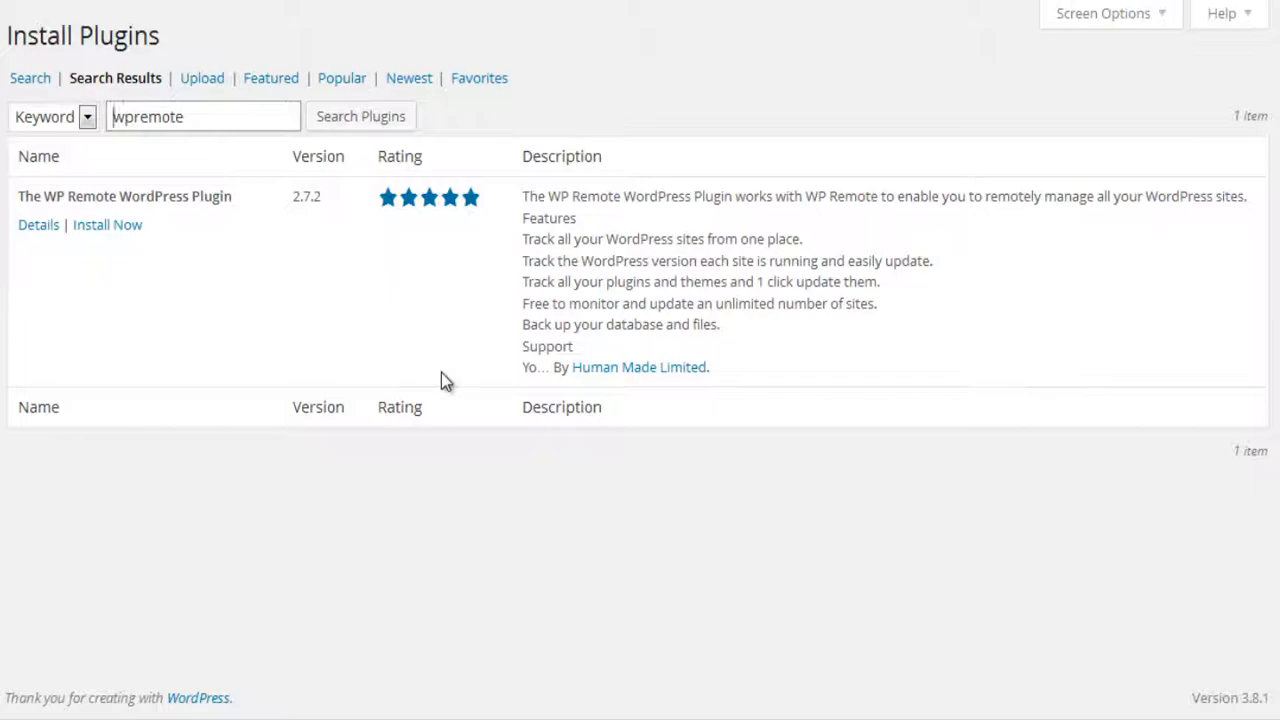
click(108, 224)
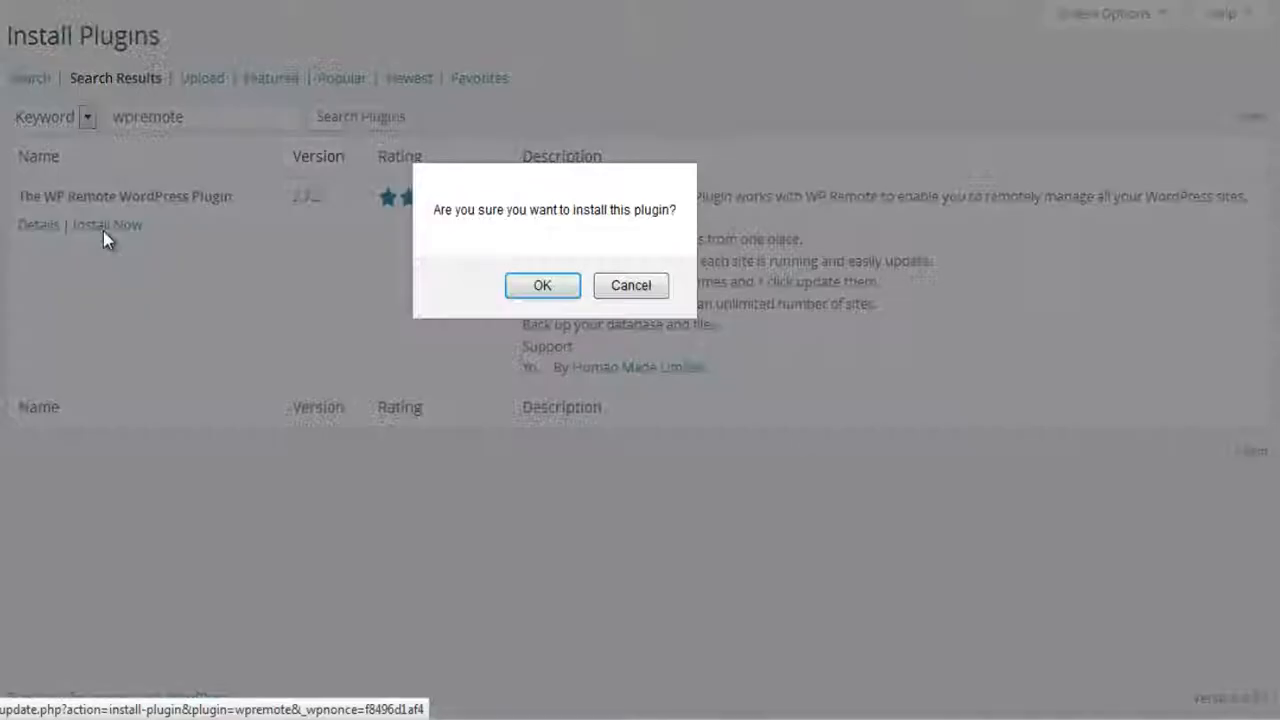
click(632, 284)
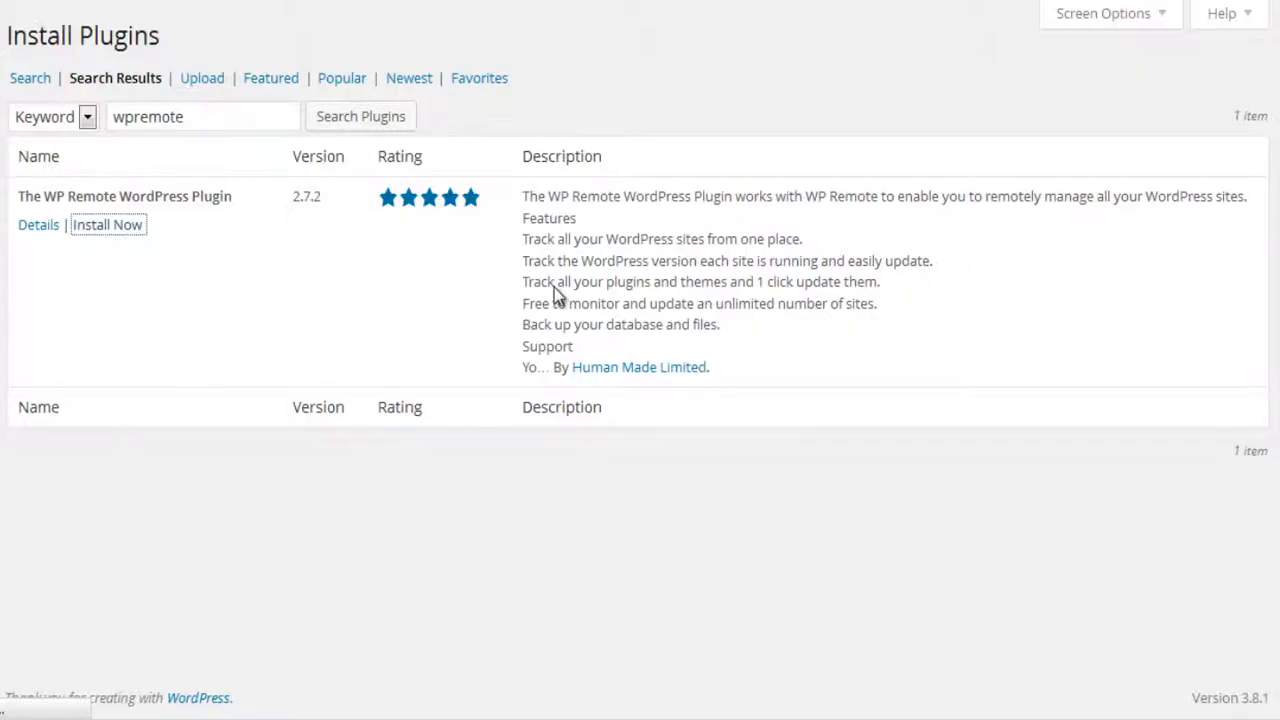
click(108, 224)
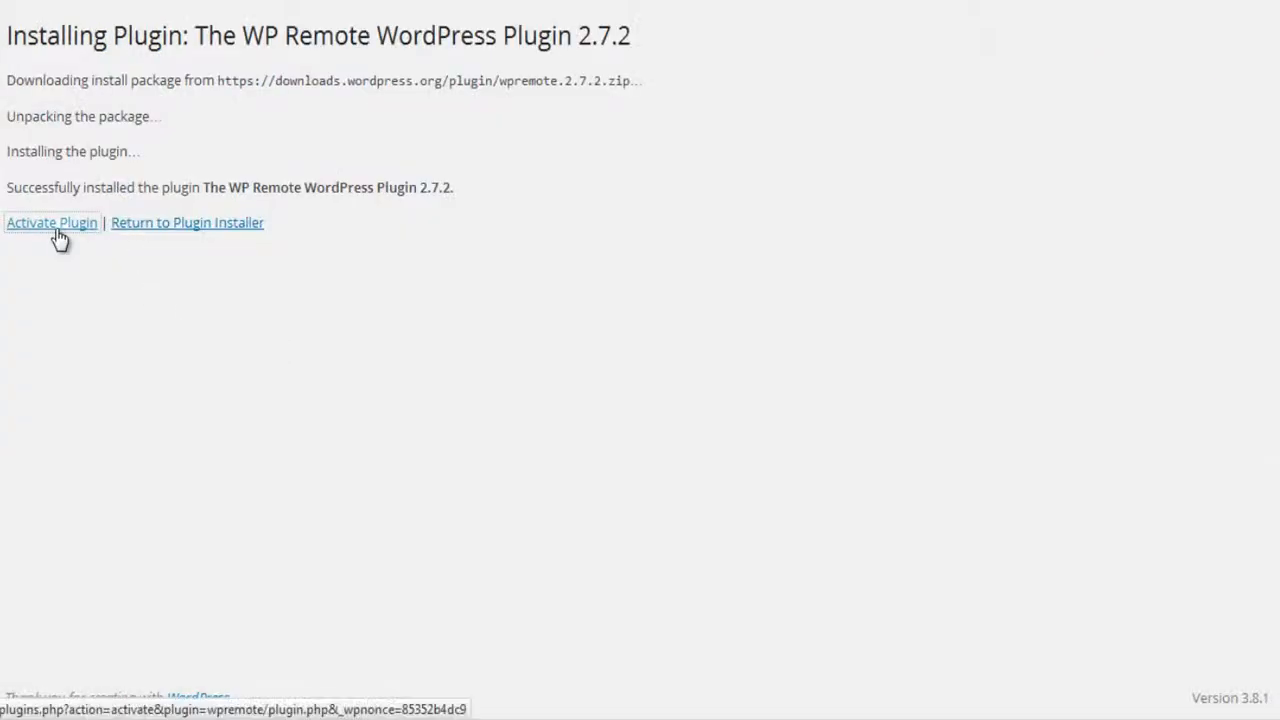
click(52, 222)
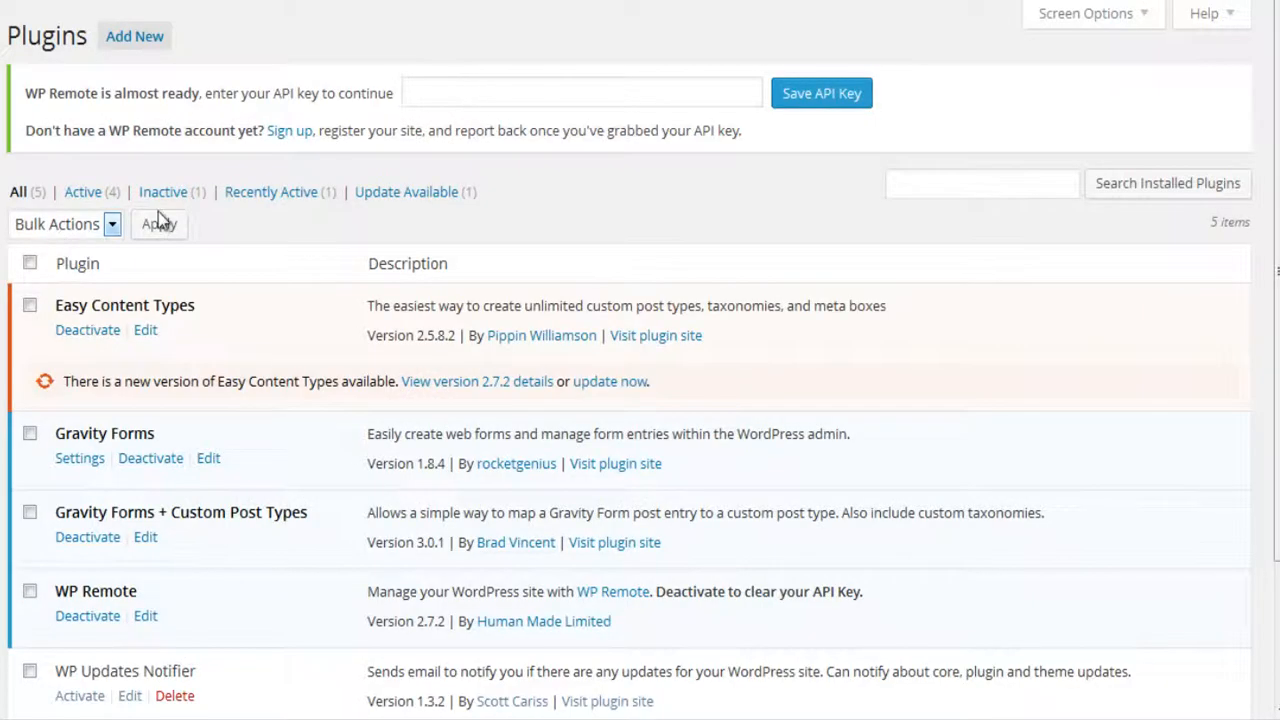
click(580, 92)
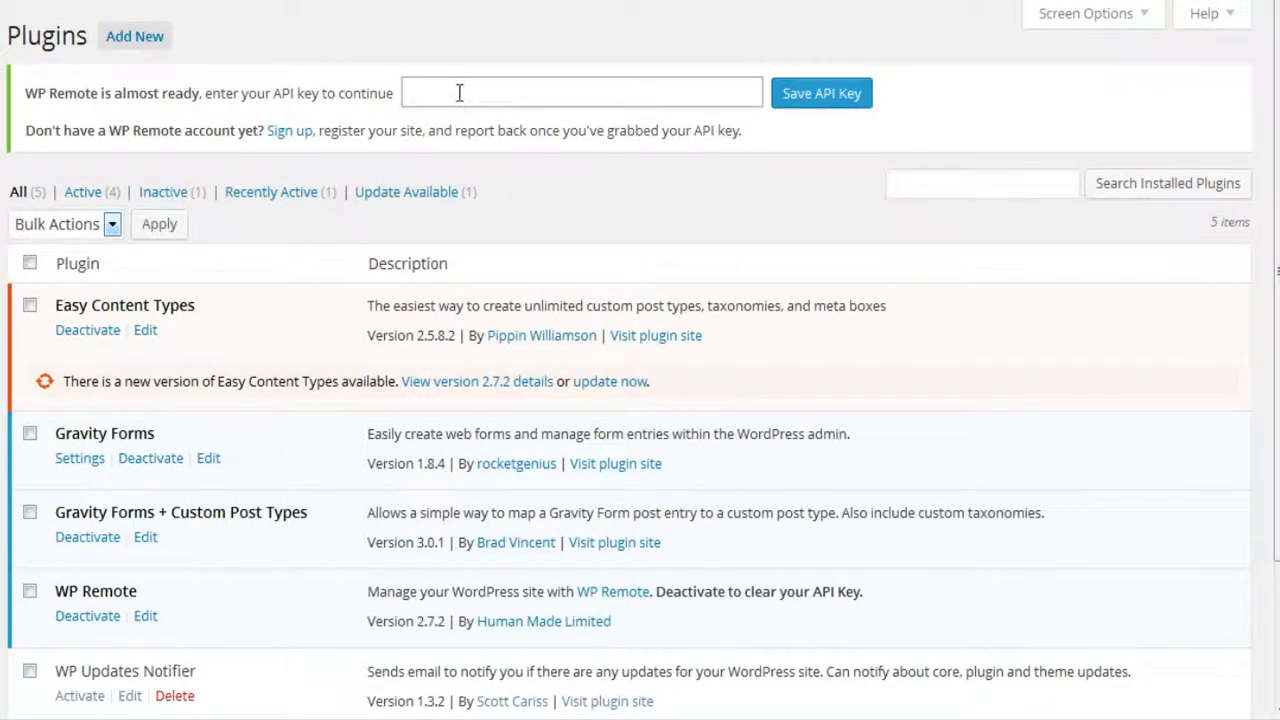
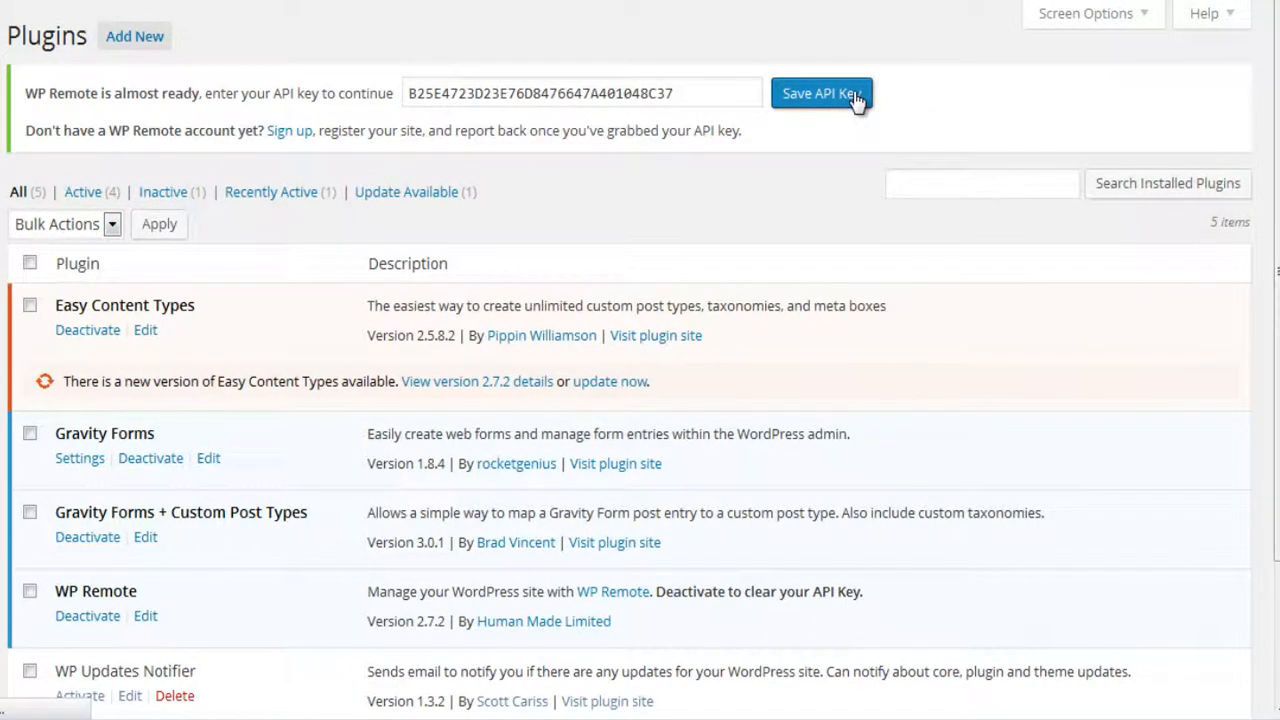
click(820, 94)
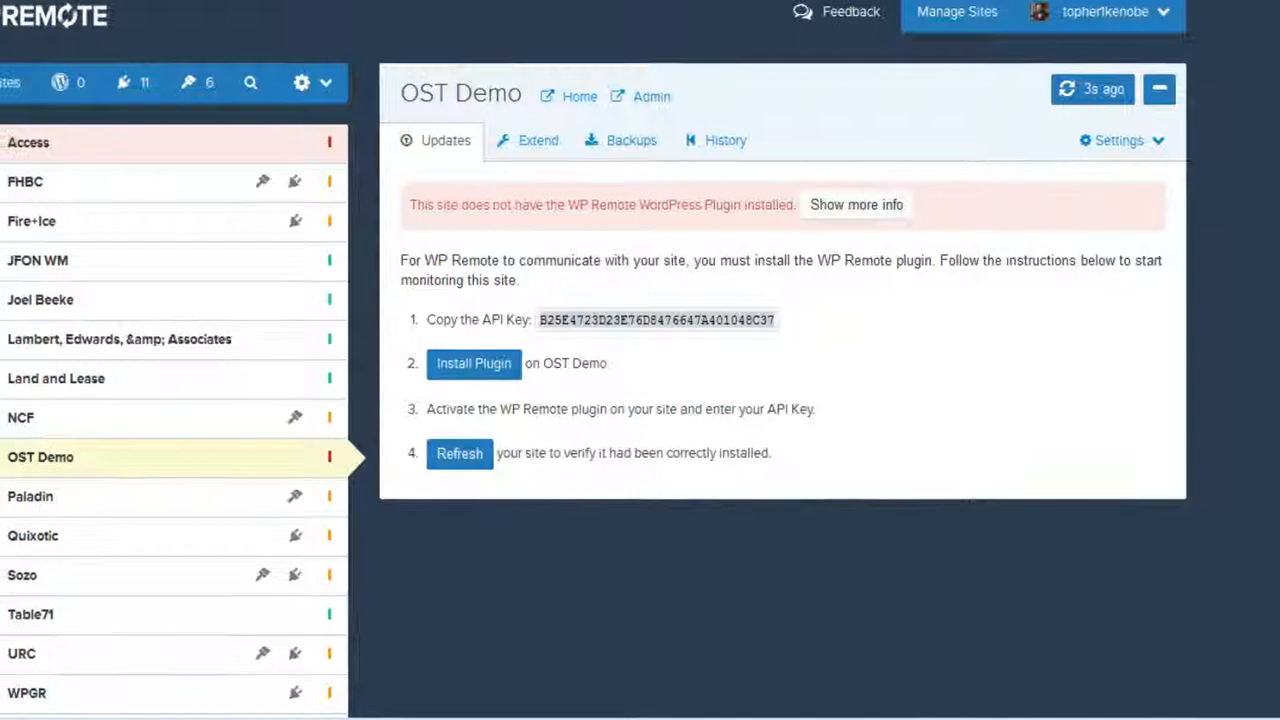
Return to the demo site's WordPress plugins page showing the API key success notice.
click(460, 452)
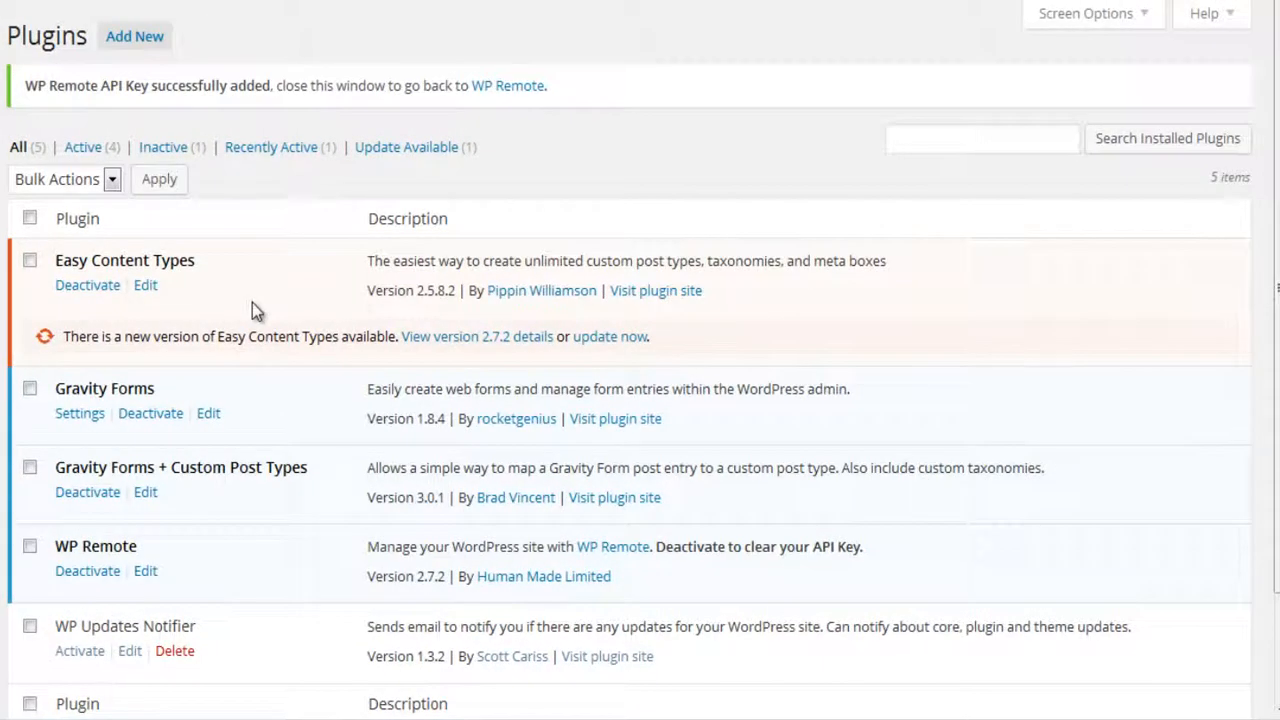
mouse_move(836, 328)
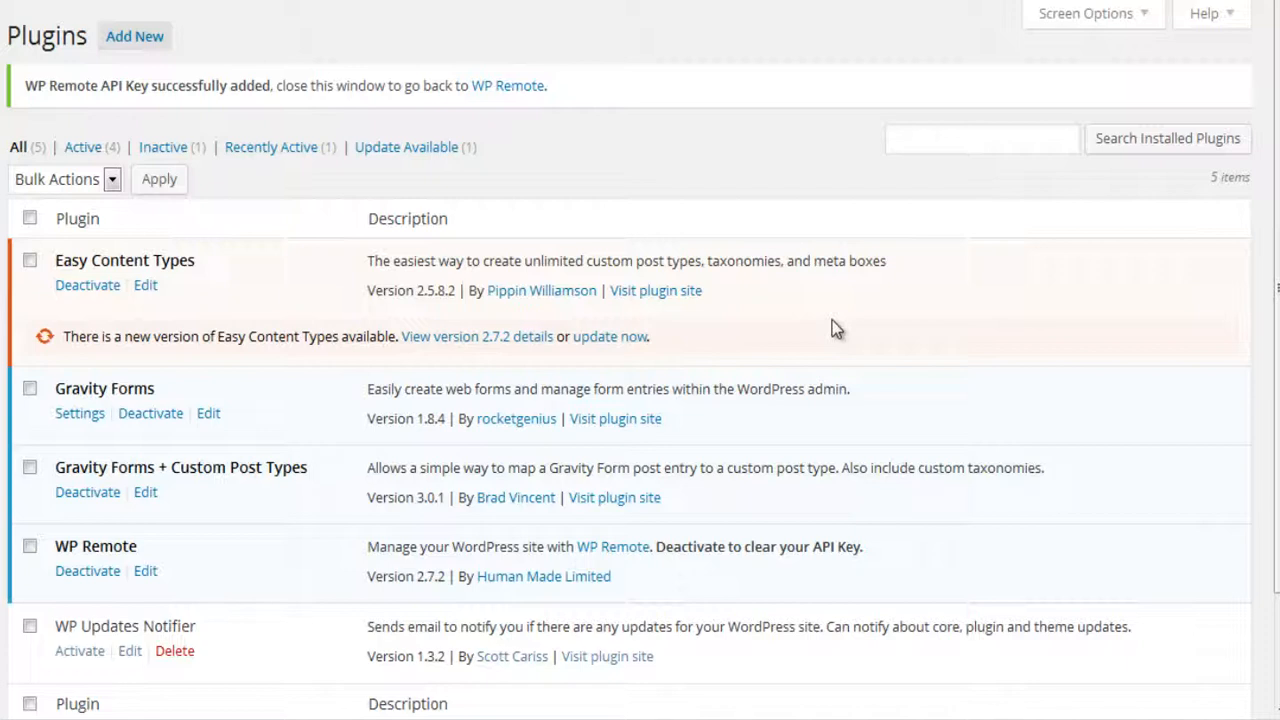
Revisit the OST Demo site's general settings in WP Remote, then delete the deactivated WP Remote plugin.
click(508, 84)
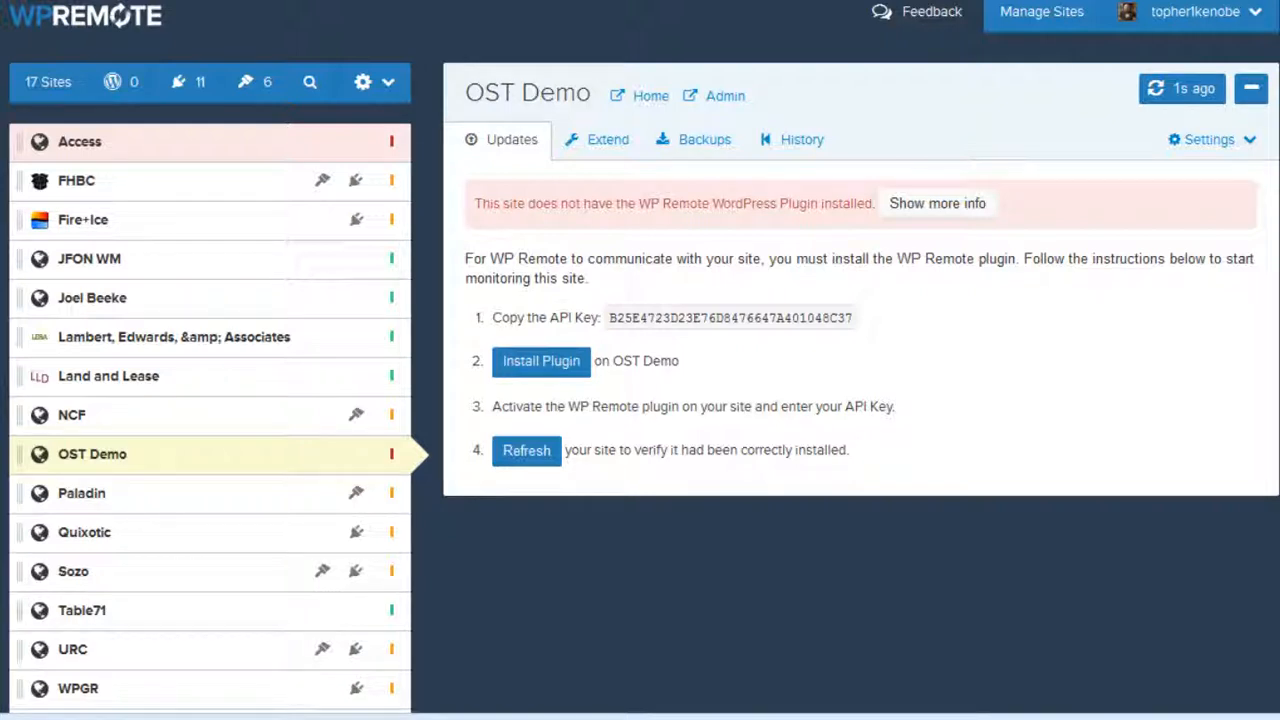
click(1208, 140)
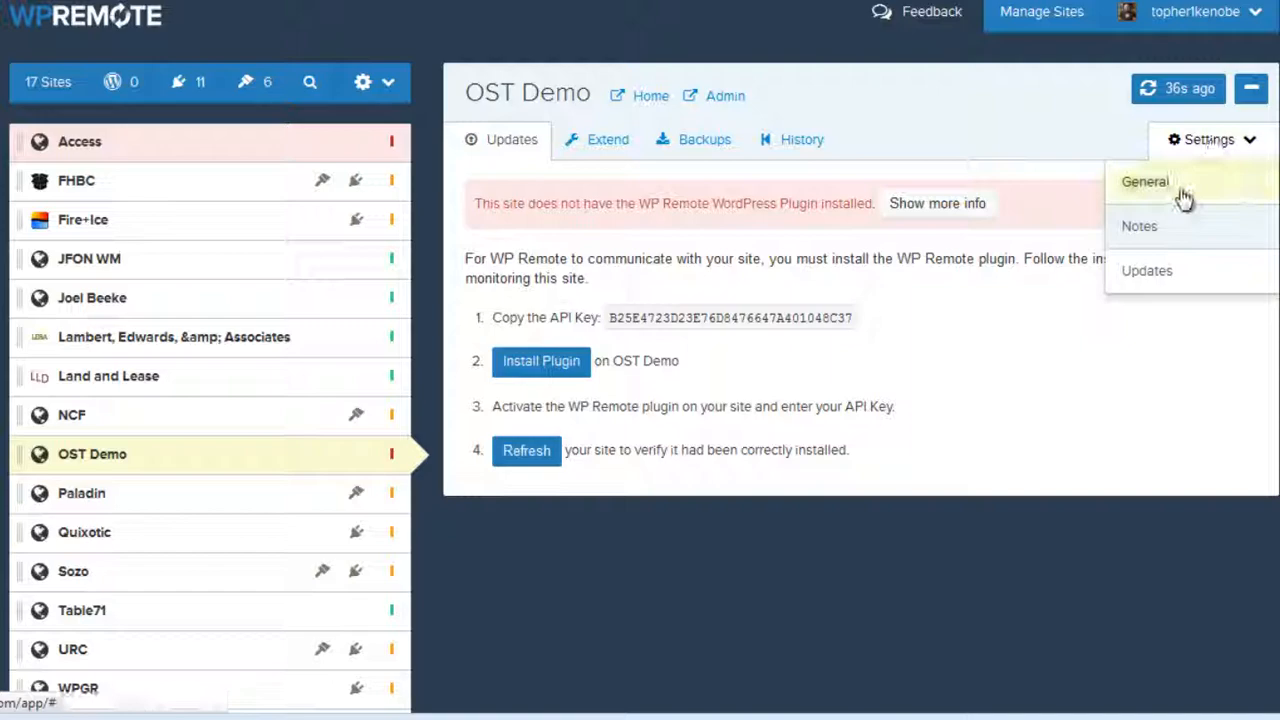
click(1144, 180)
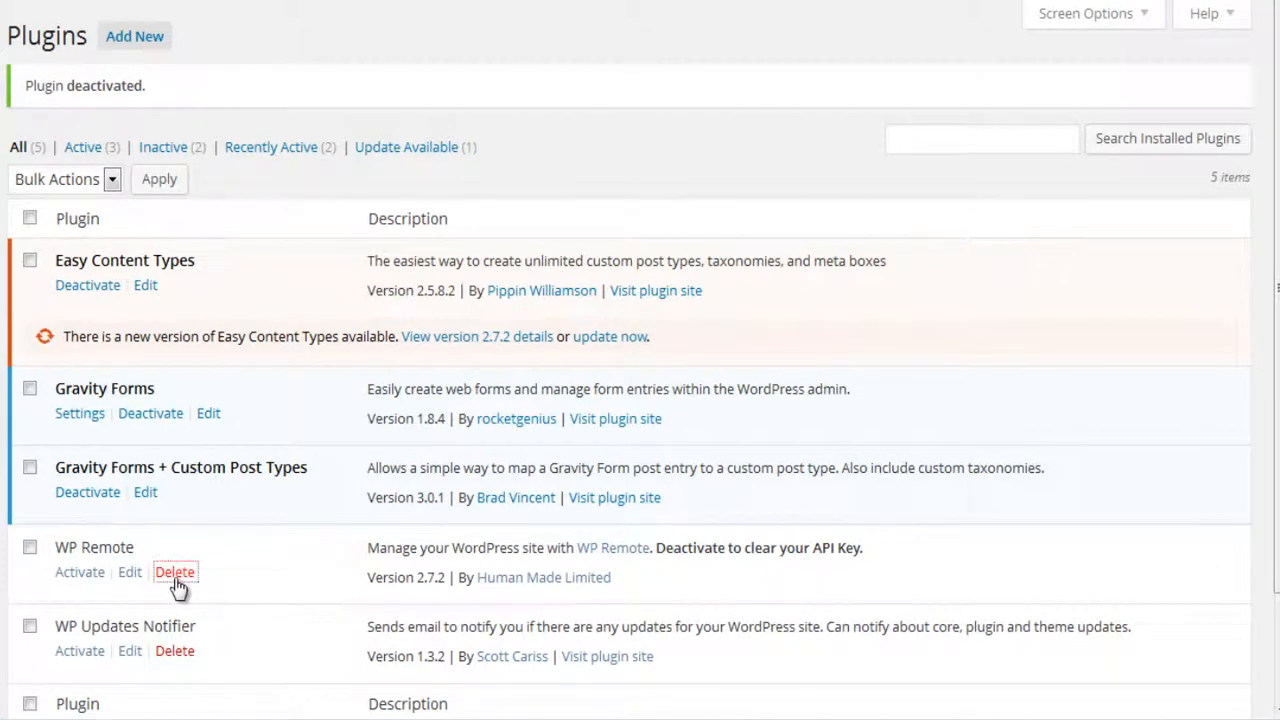
click(176, 572)
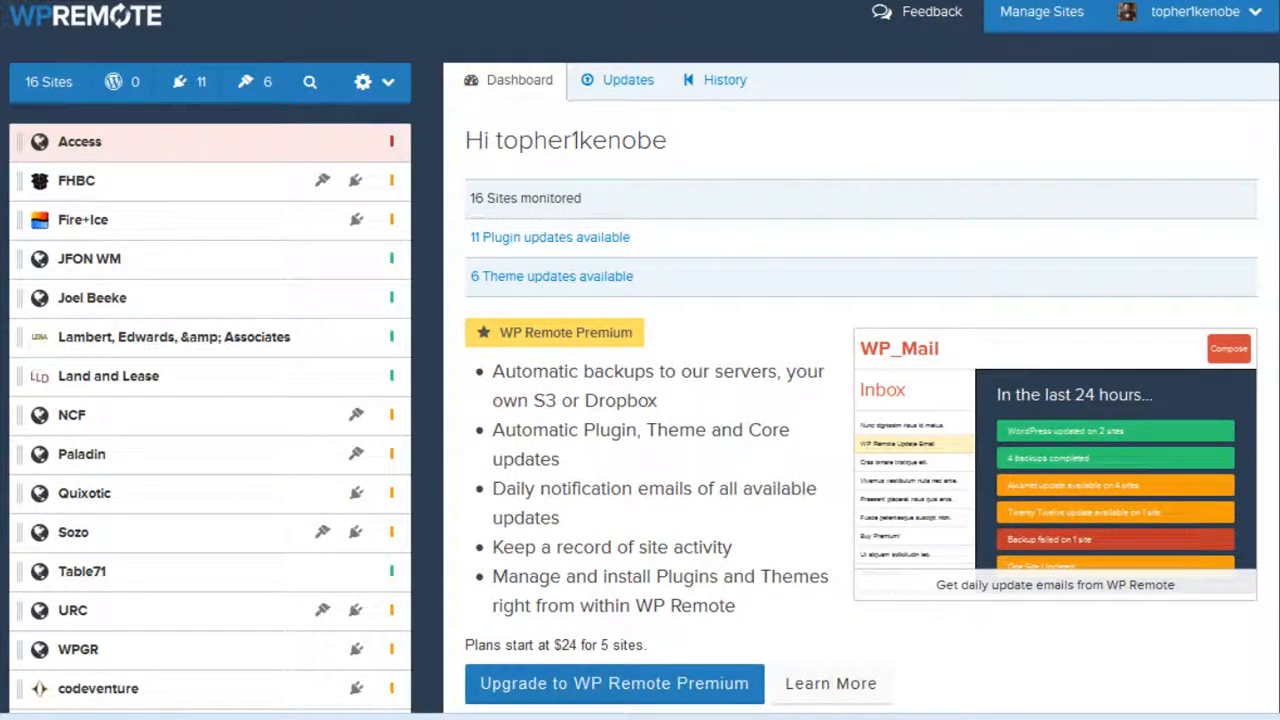
mouse_move(358, 230)
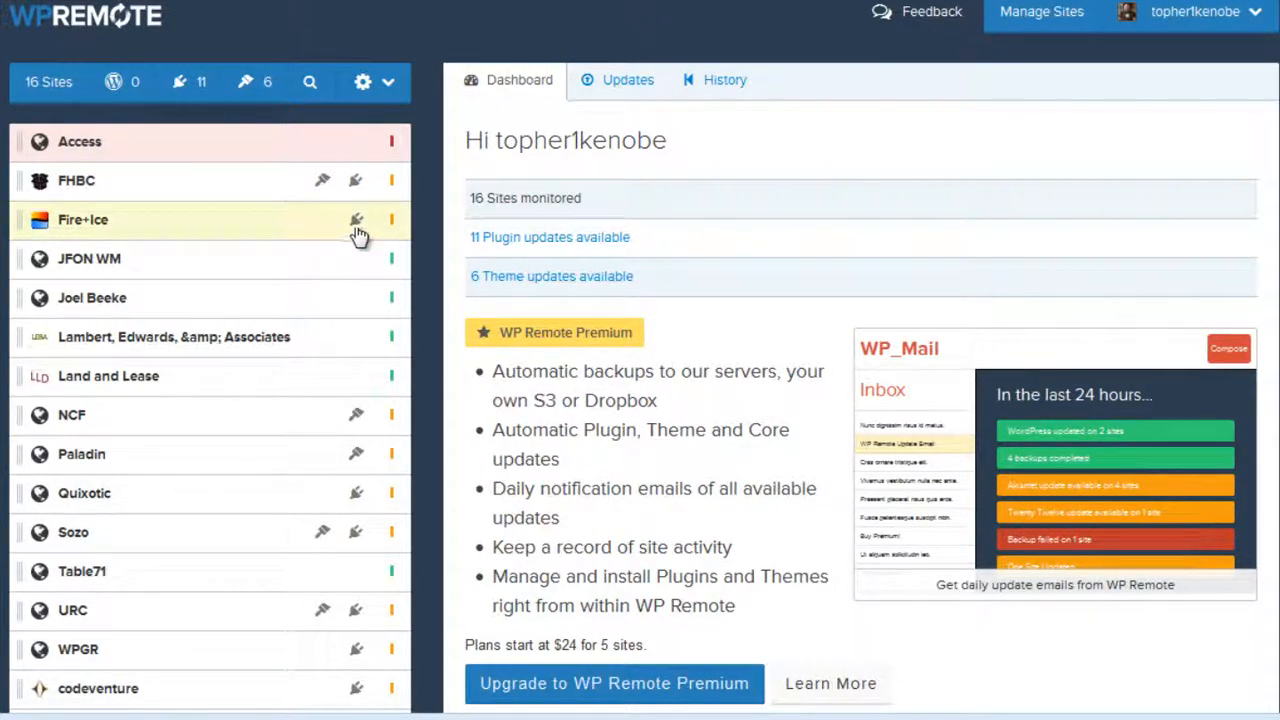
mouse_move(356, 218)
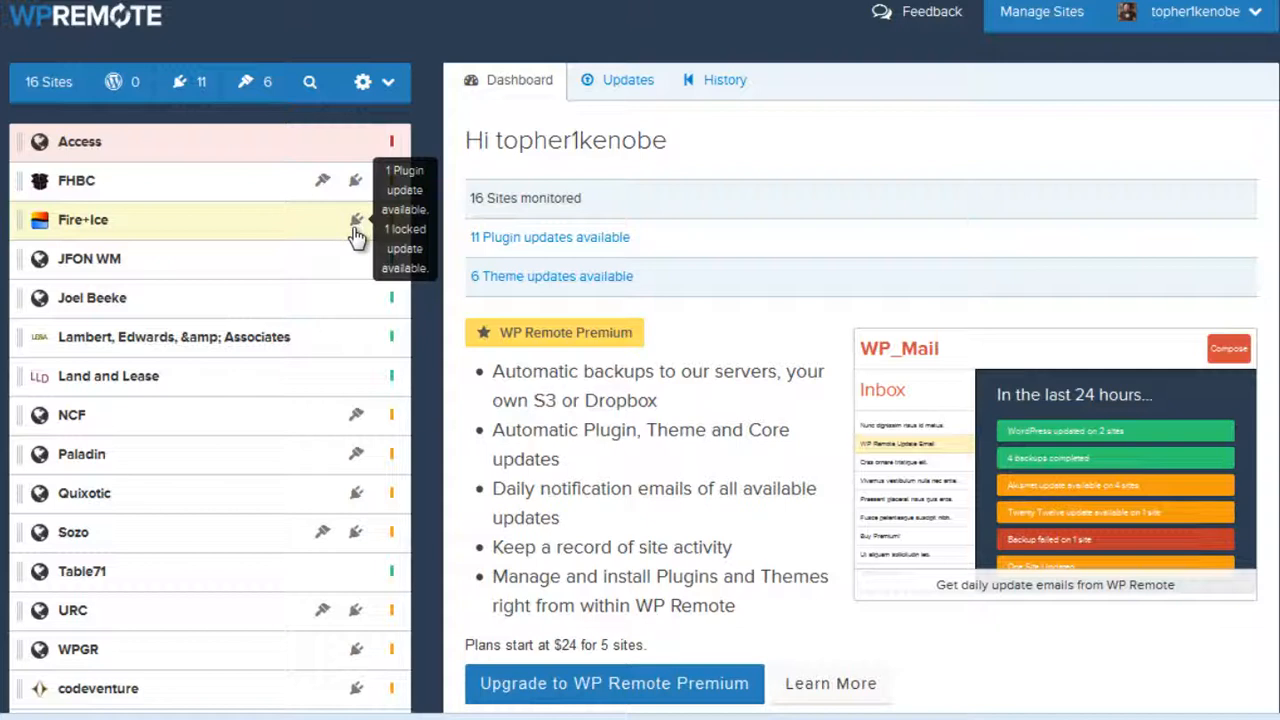